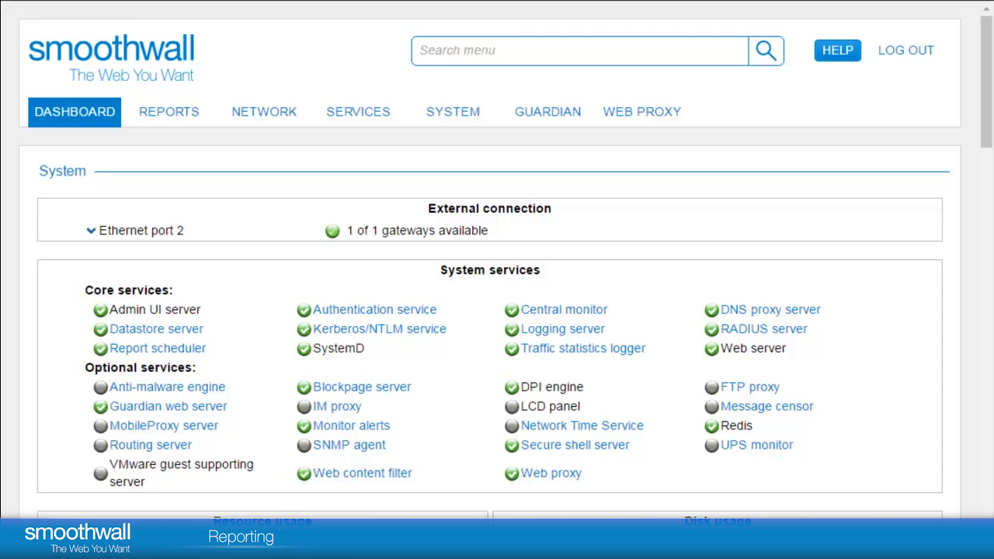
mouse_move(396, 242)
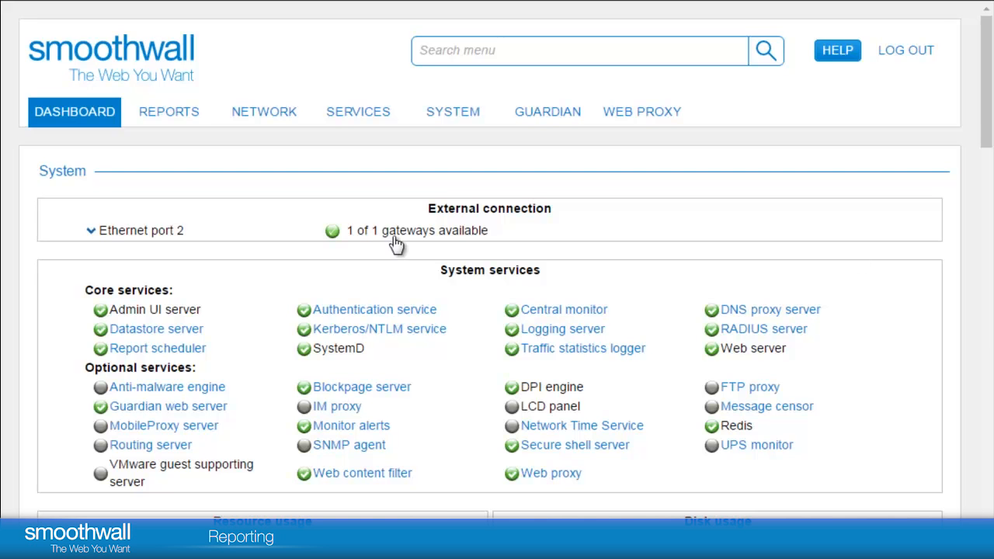
mouse_move(206, 134)
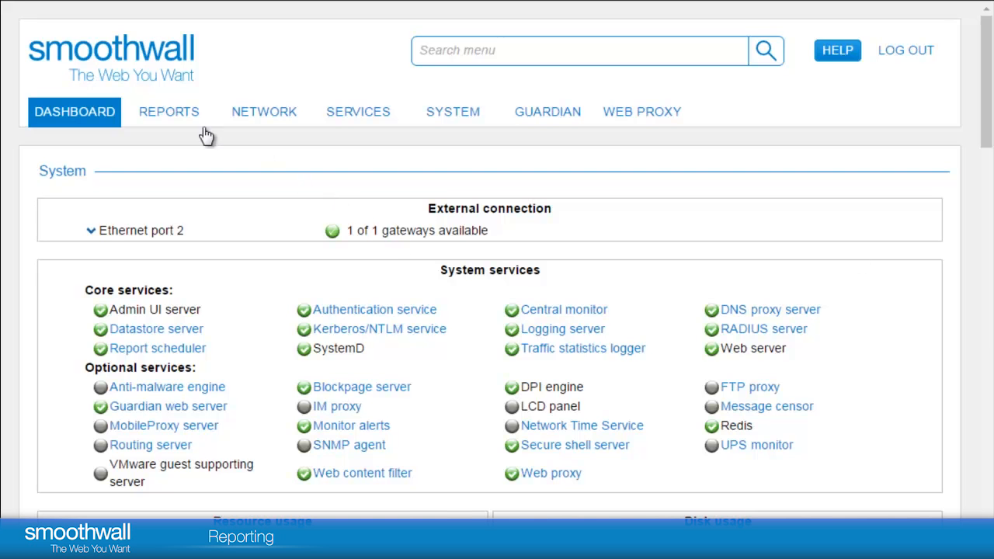
Step: Go from the dashboard to the Reports Summary page via the REPORTS menu
click(169, 111)
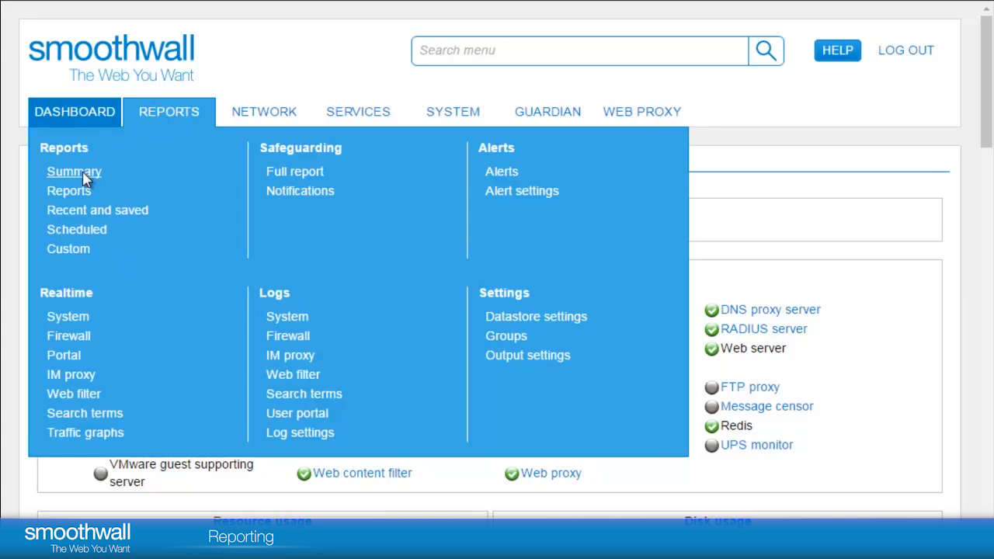
click(74, 111)
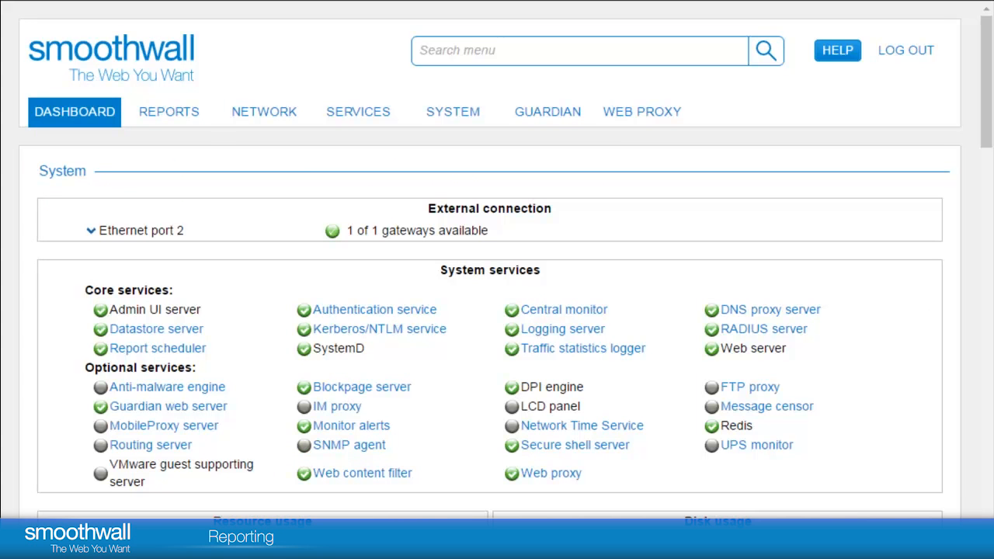
Step: Scroll the summary through Alerts, System services, Network ARP Table and Processor sections
click(169, 111)
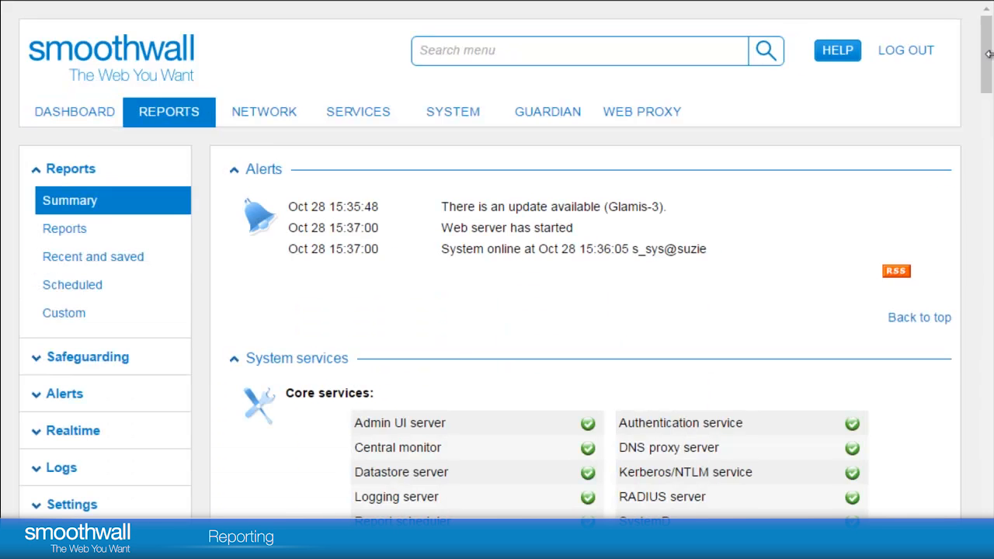
scroll(down, 3)
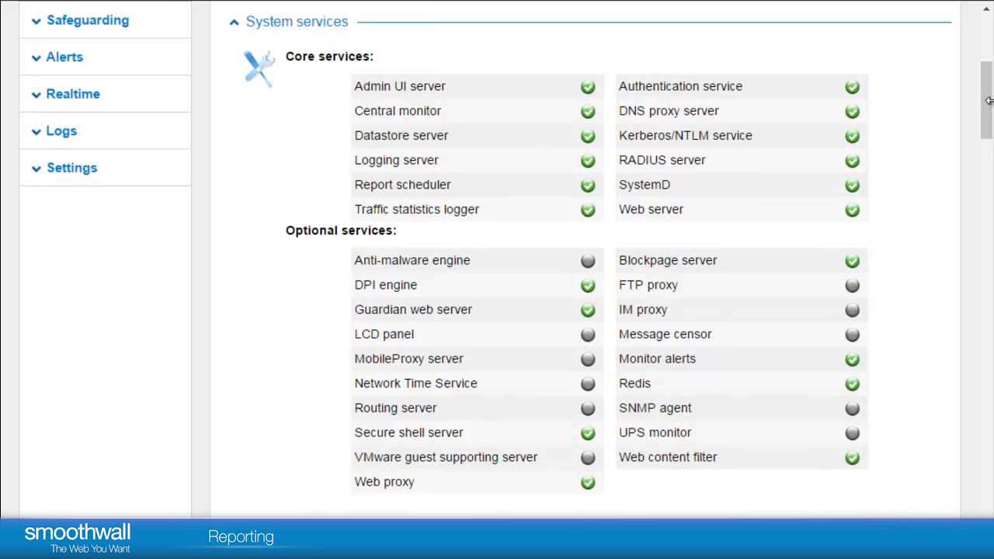
mouse_move(865, 205)
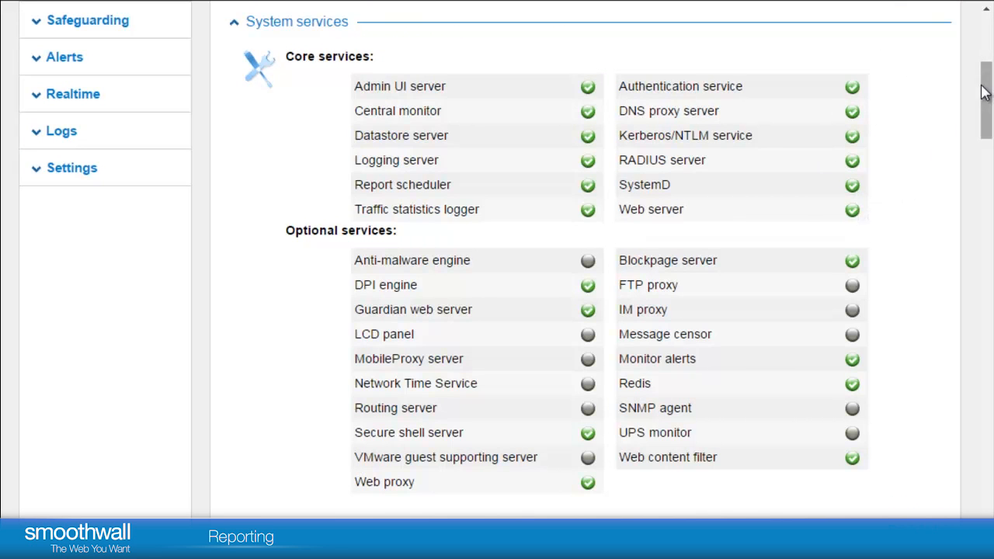
scroll(down, 3)
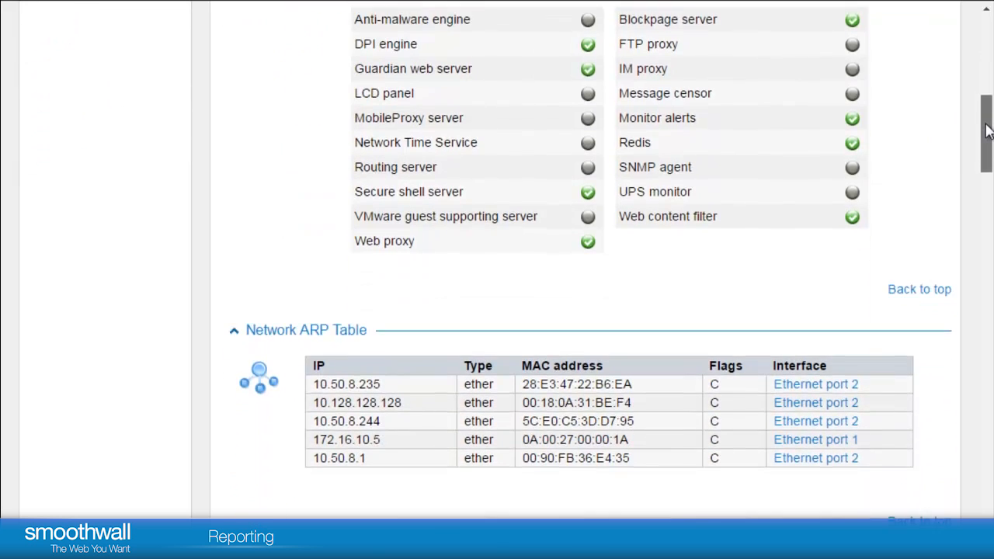
scroll(down, 3)
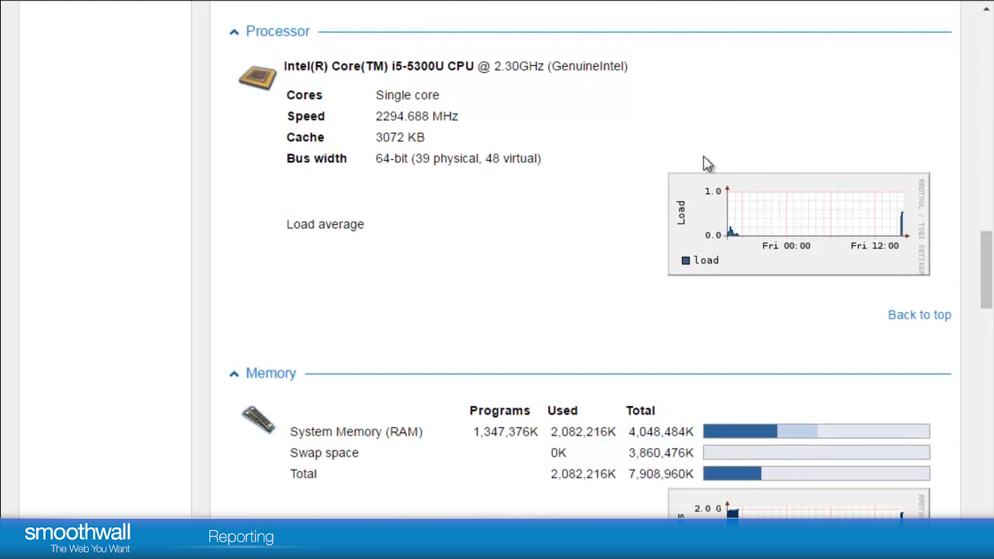
mouse_move(789, 220)
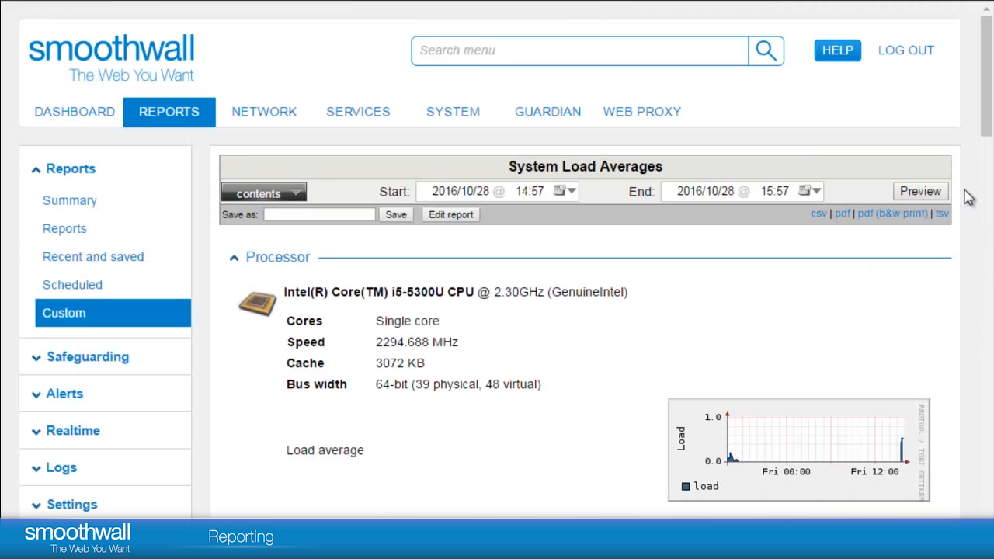
Step: Scroll to the System Load Averages daily and weekly load graphs
scroll(down, 3)
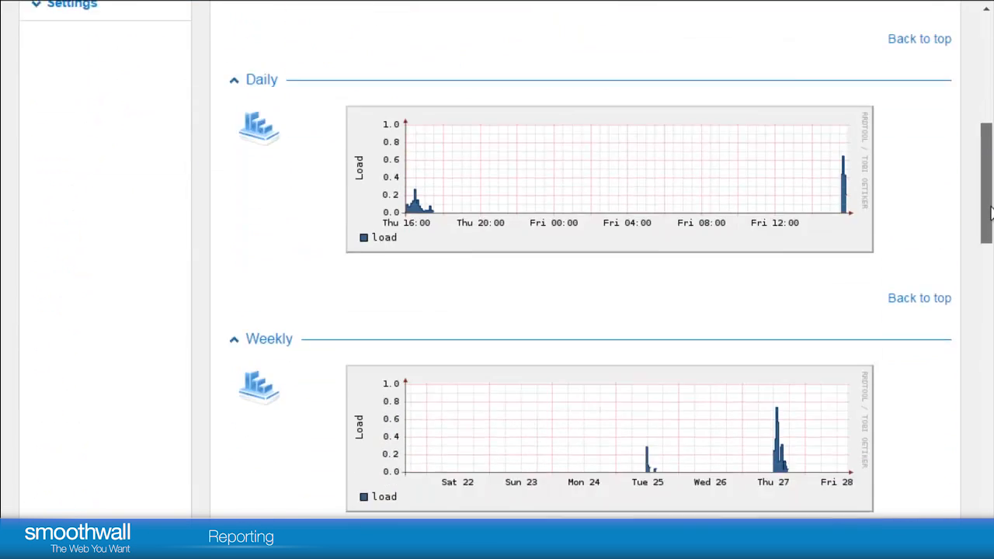
scroll(down, 3)
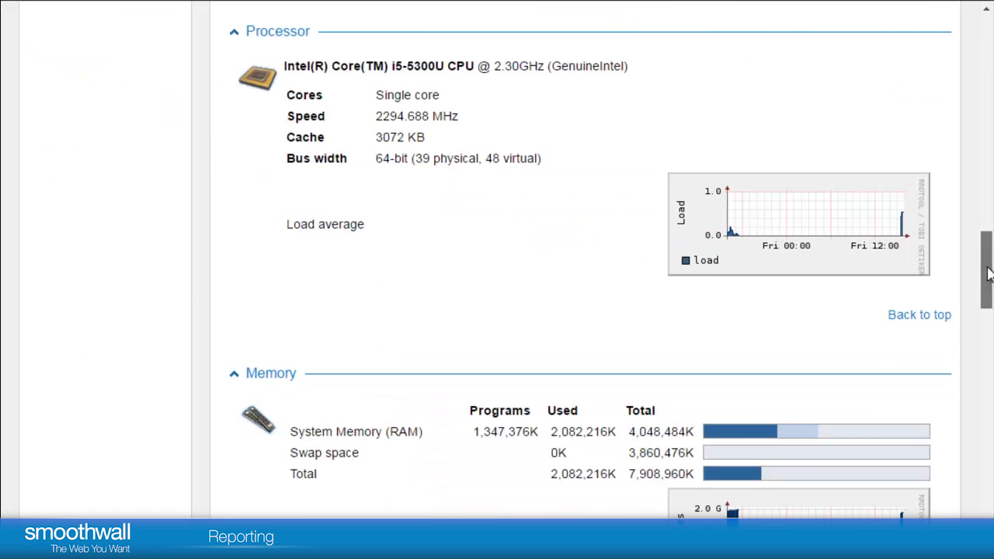
Step: Scroll through Memory, Hard Disk Drive Info, bandwidth and per-IP tables to the Network routing table
scroll(down, 3)
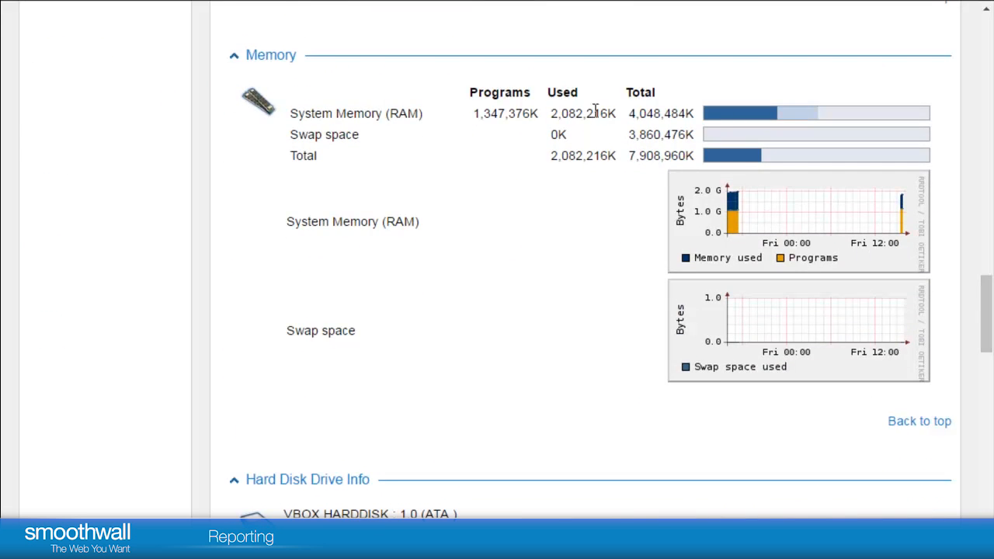
mouse_move(798, 194)
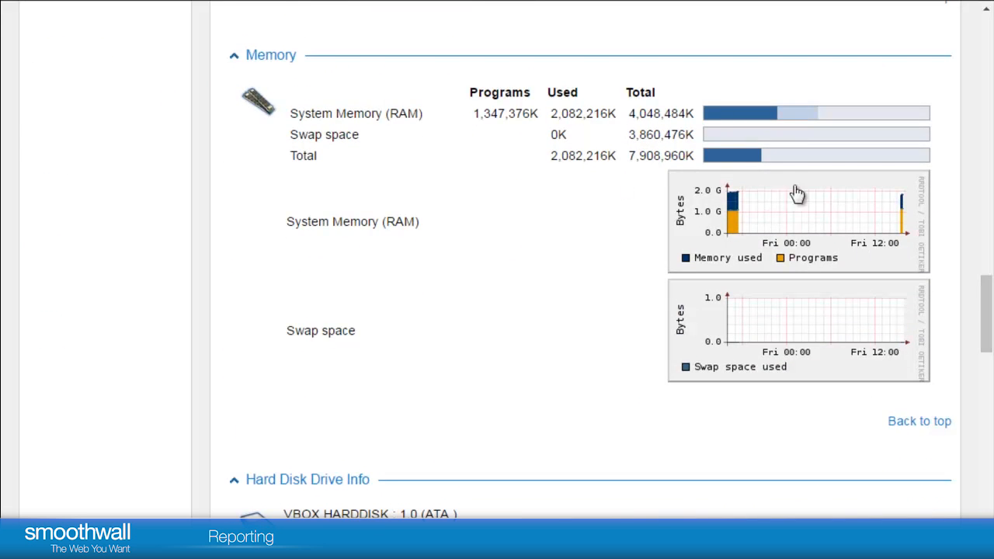
scroll(down, 3)
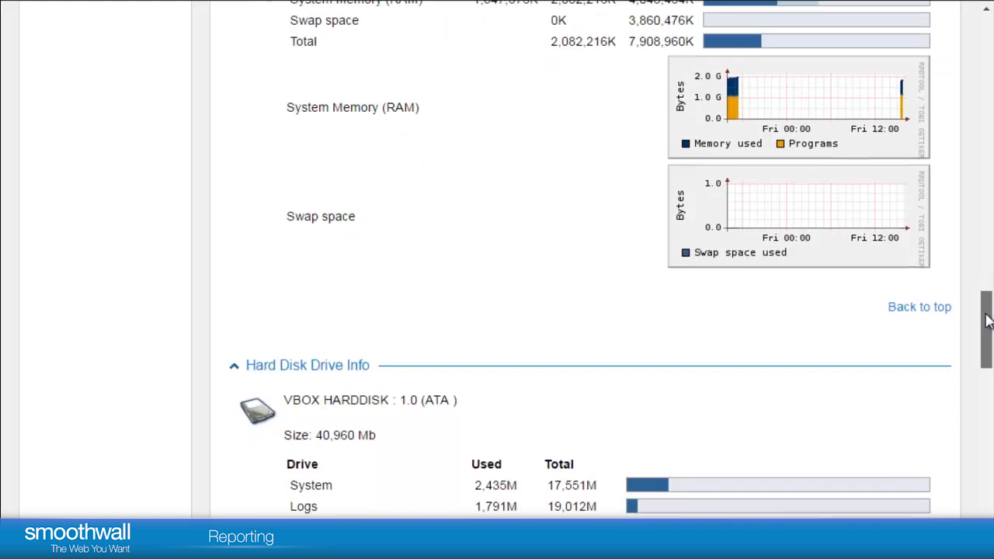
scroll(down, 3)
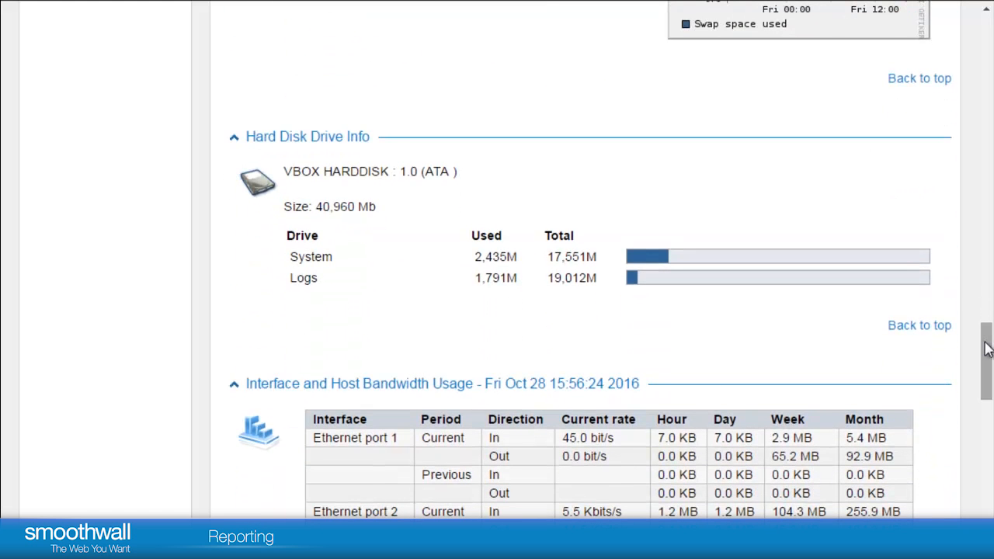
mouse_move(823, 330)
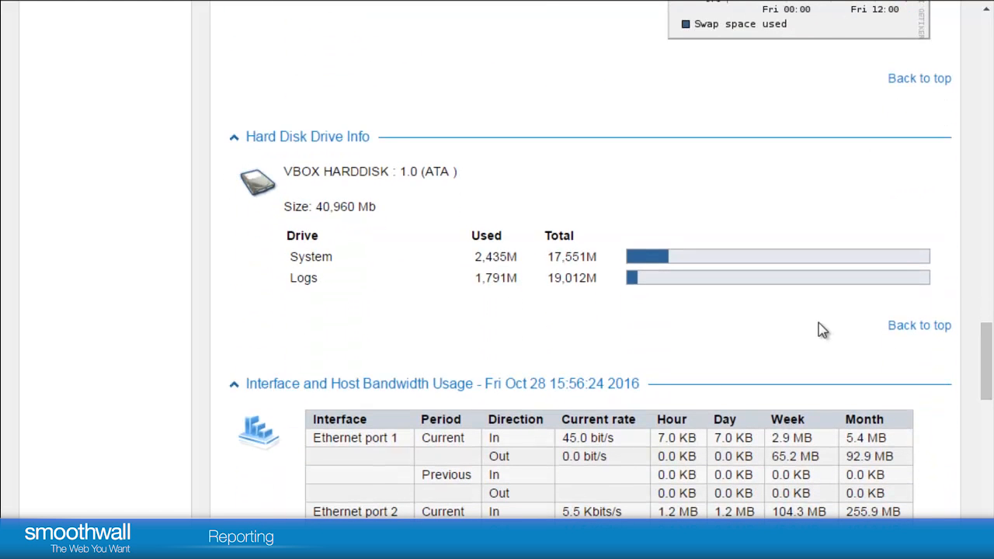
scroll(down, 3)
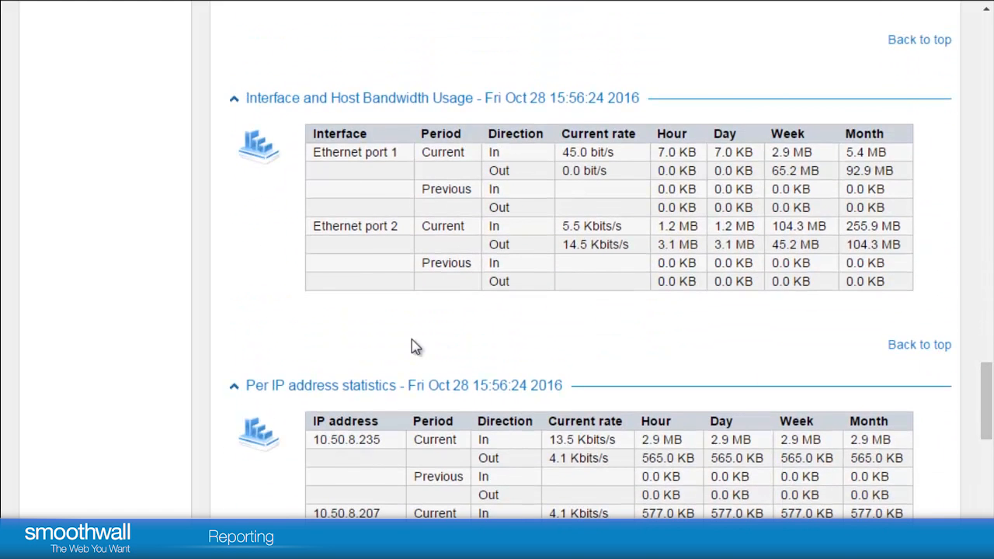
mouse_move(655, 317)
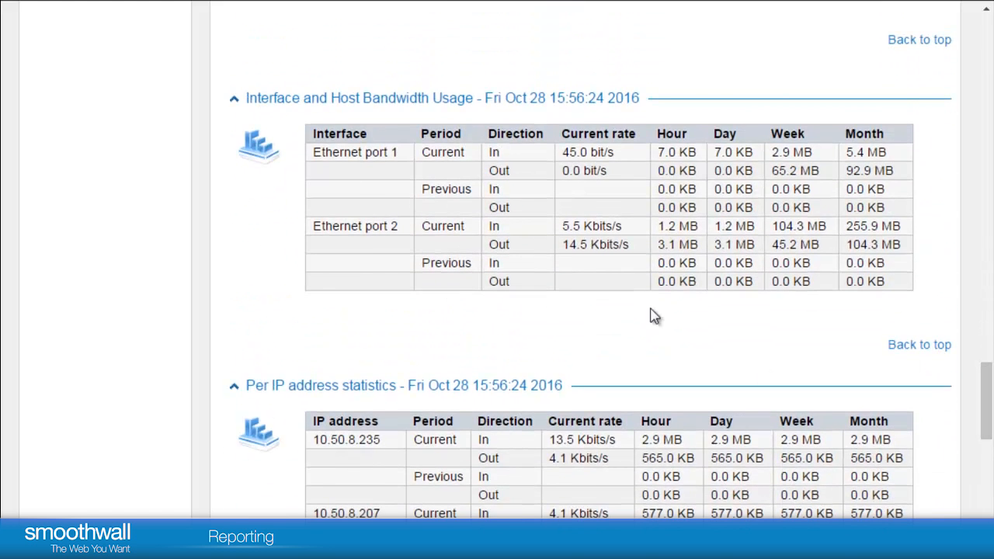
scroll(down, 3)
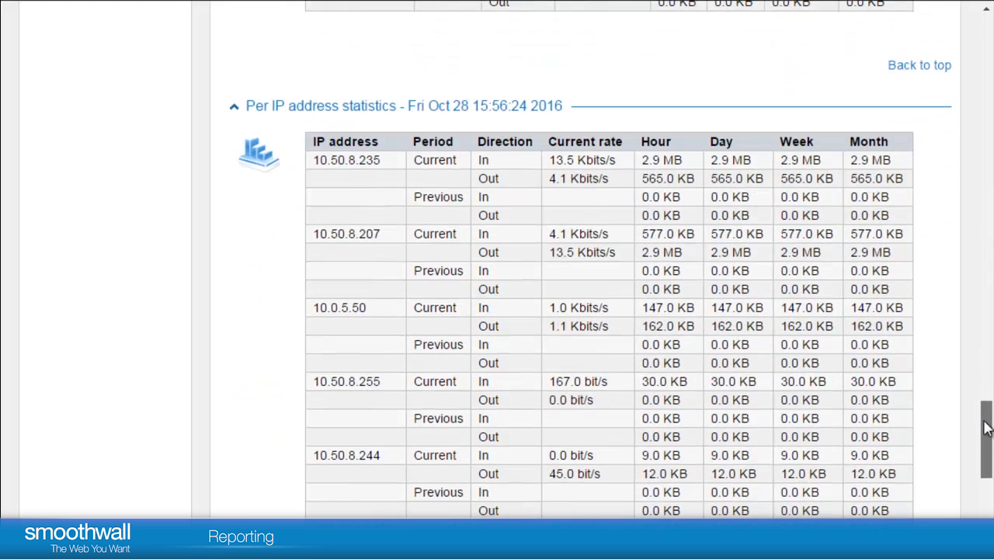
scroll(down, 3)
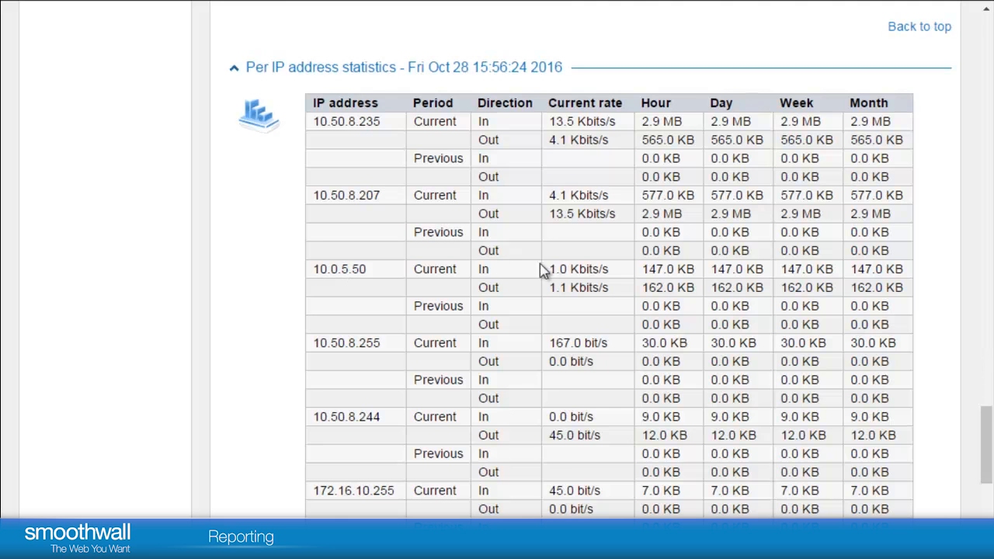
mouse_move(658, 270)
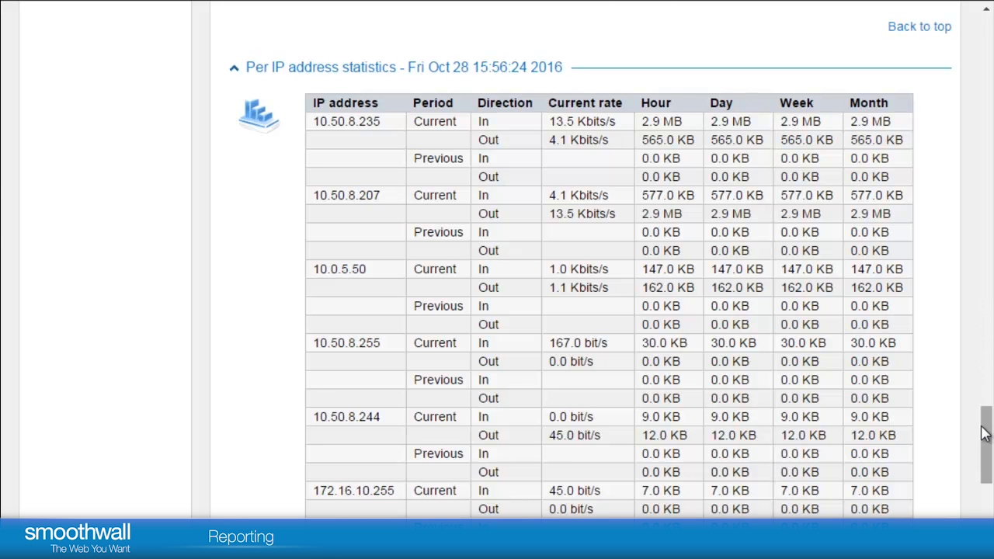
scroll(down, 3)
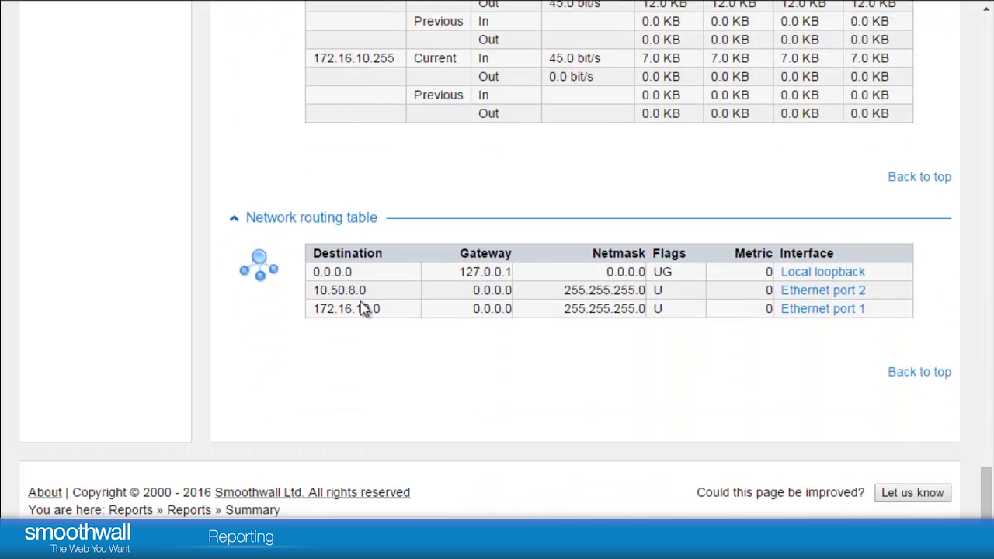
mouse_move(546, 336)
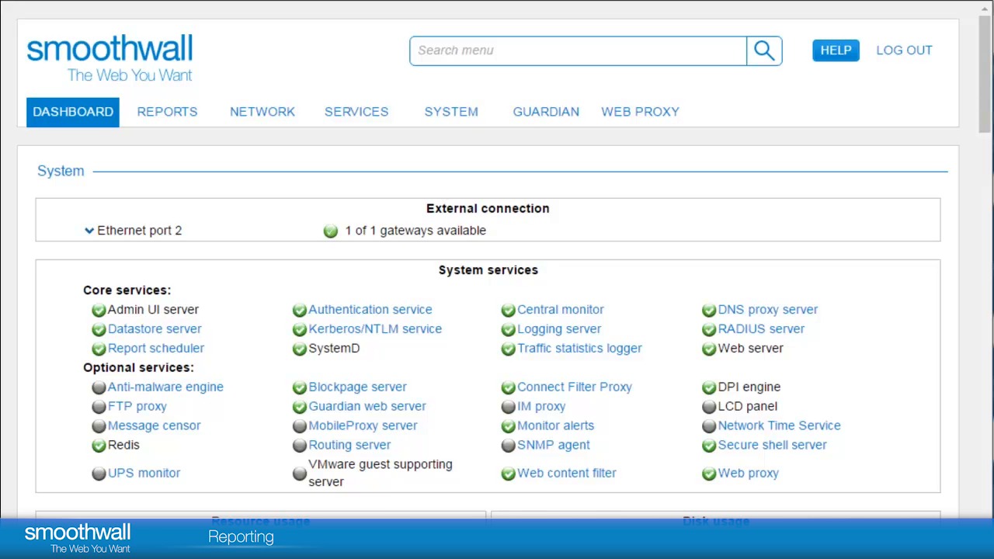
mouse_move(177, 78)
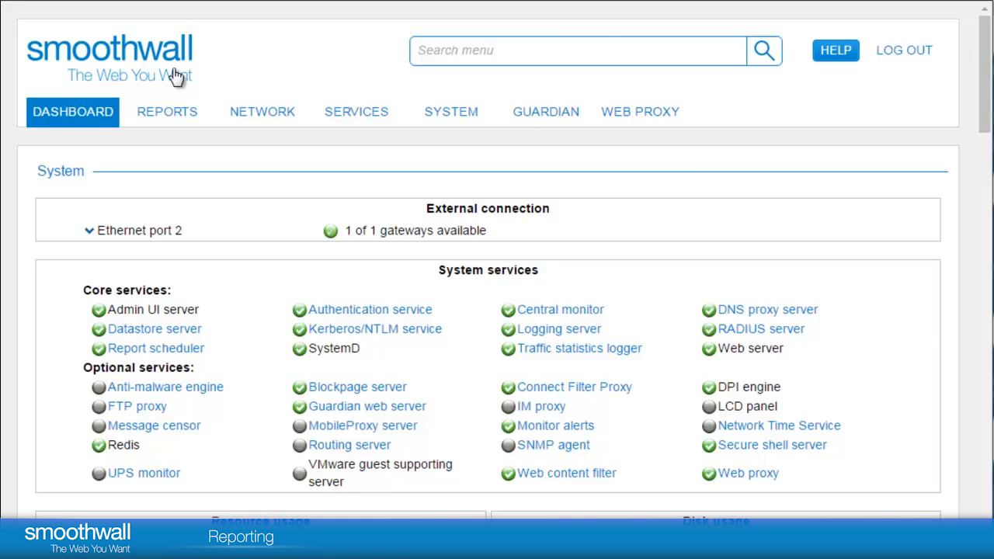
Step: Open the Reports area and scroll the folder list from Archive down to User analysis
click(167, 111)
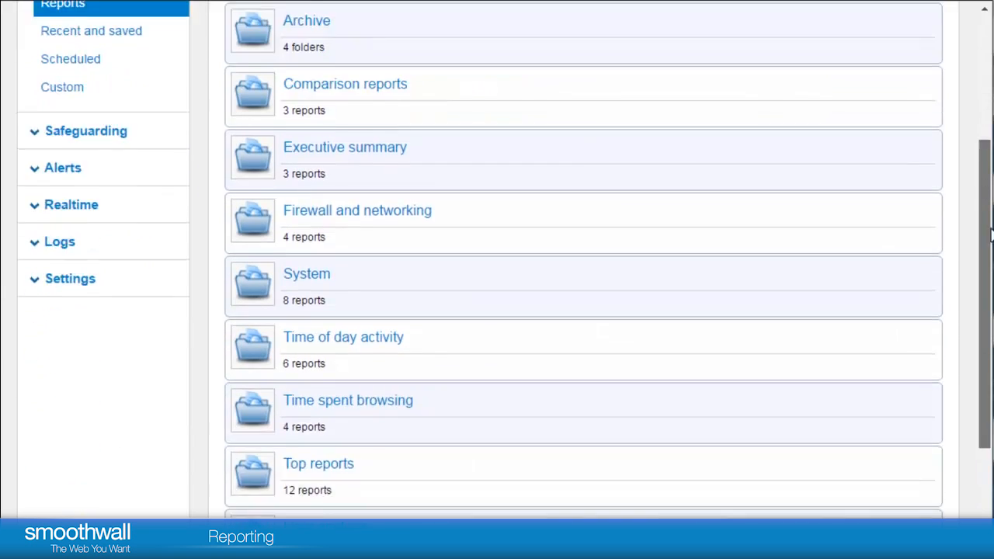
scroll(down, 3)
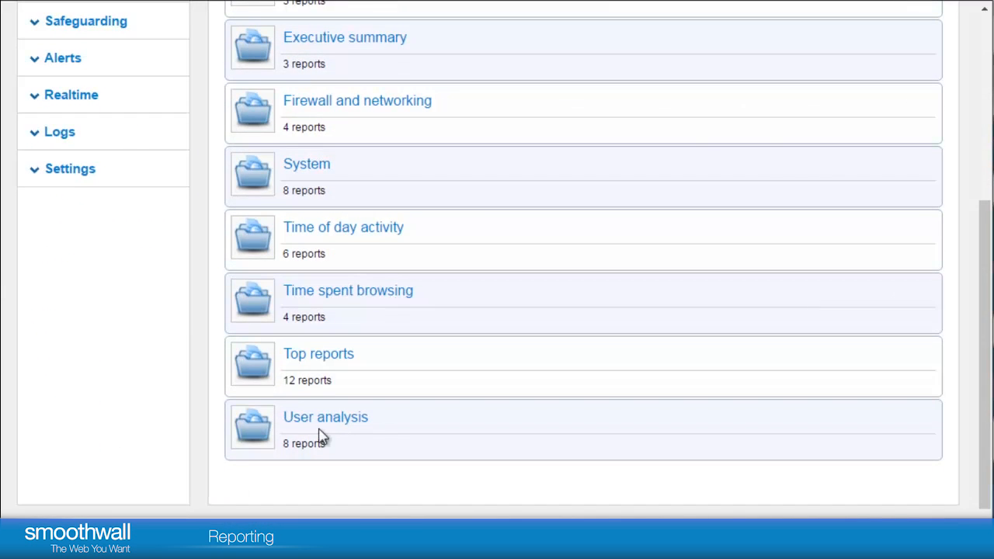
mouse_move(324, 427)
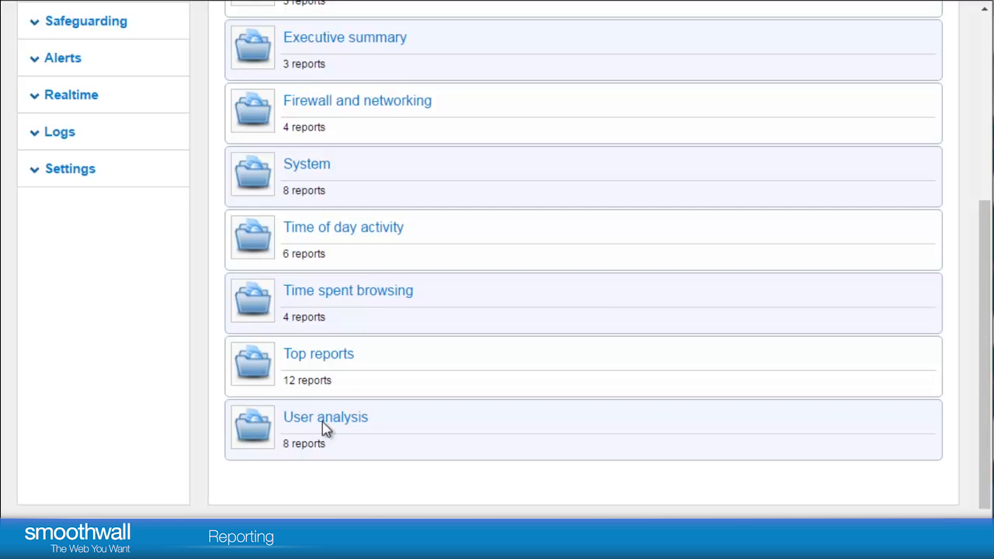
click(326, 417)
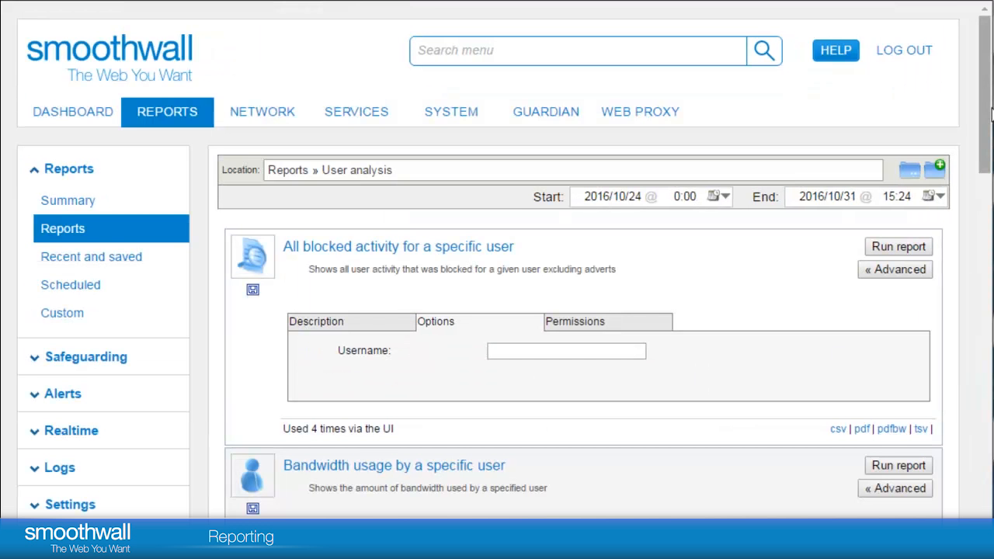
scroll(down, 3)
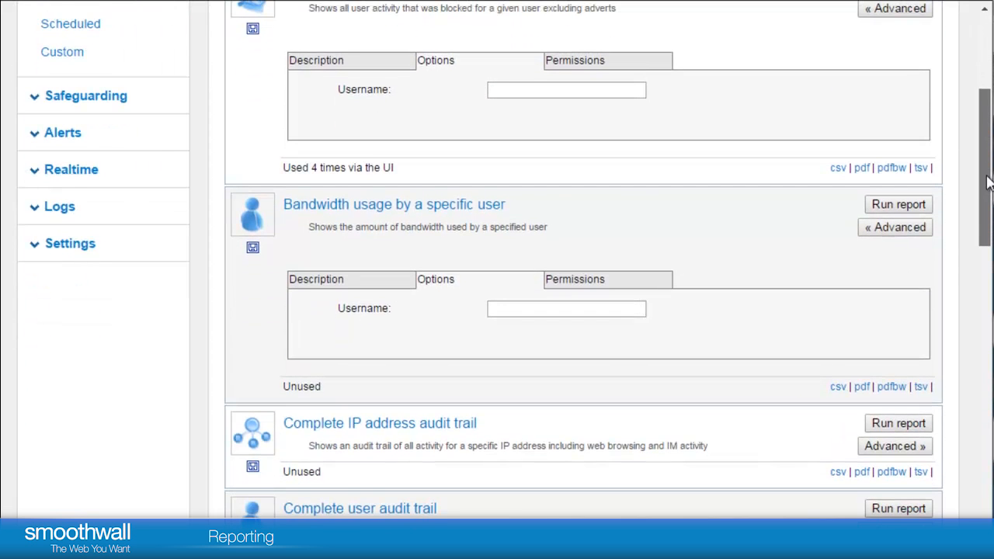
scroll(down, 3)
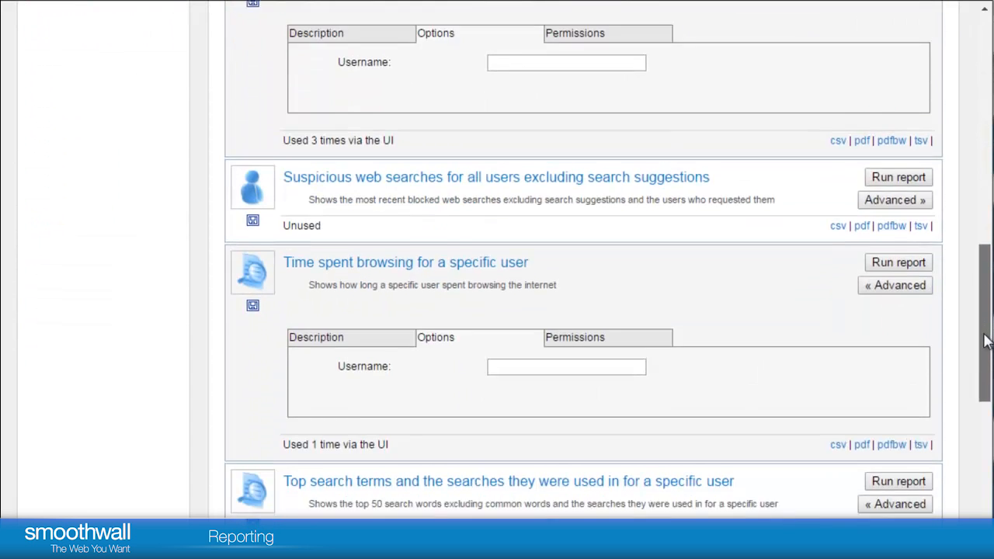
scroll(down, 3)
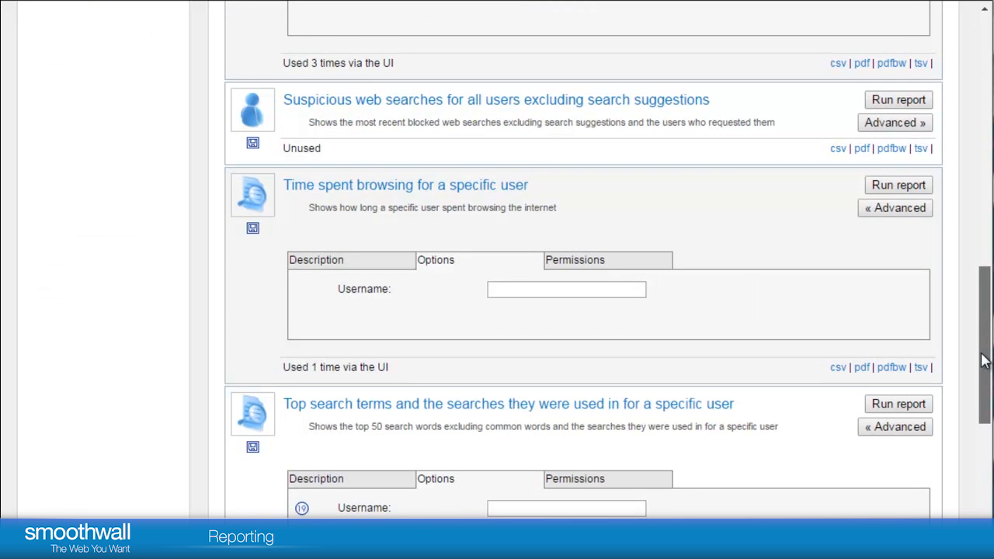
scroll(down, 3)
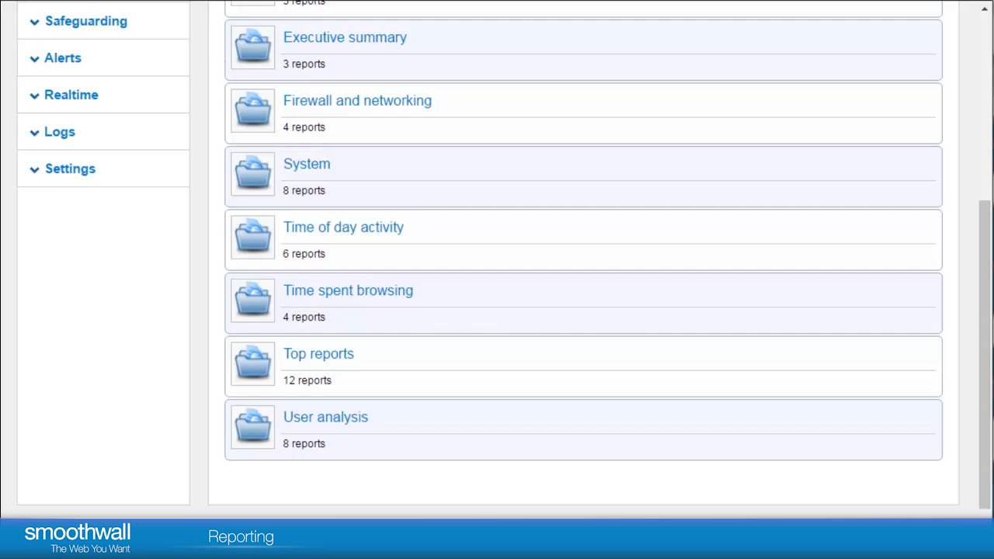
Step: In the Top reports folder, set the start date to 2016/10/31 0:00
click(318, 354)
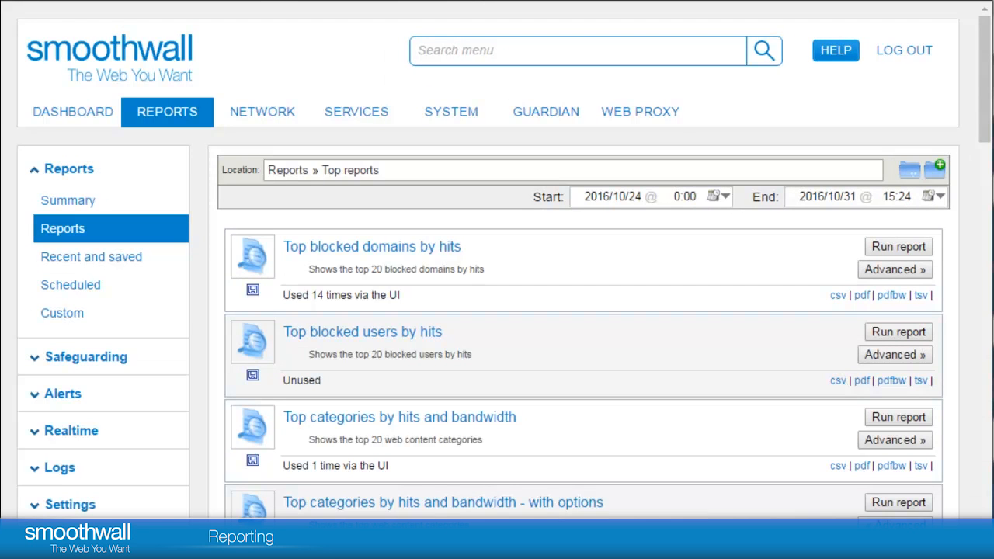
mouse_move(711, 202)
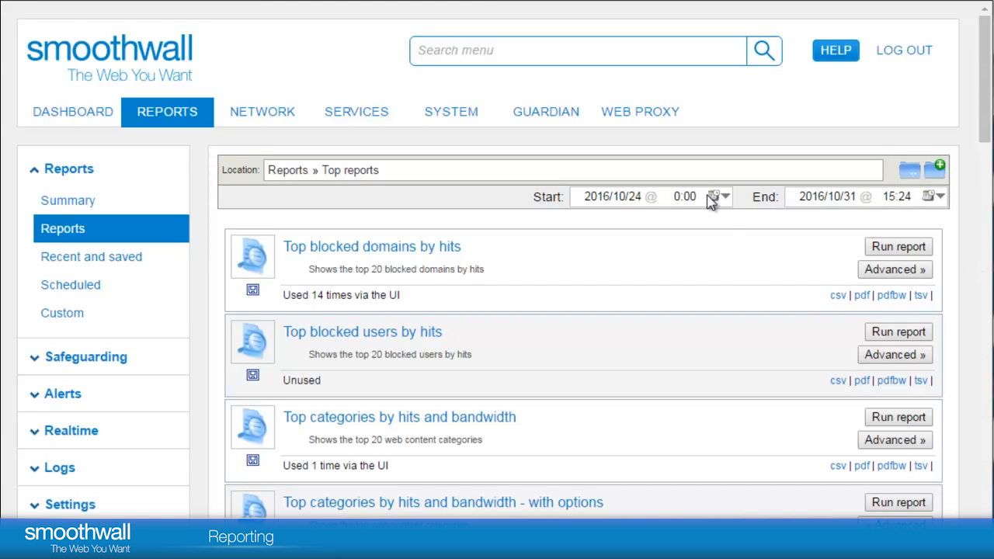
mouse_move(718, 198)
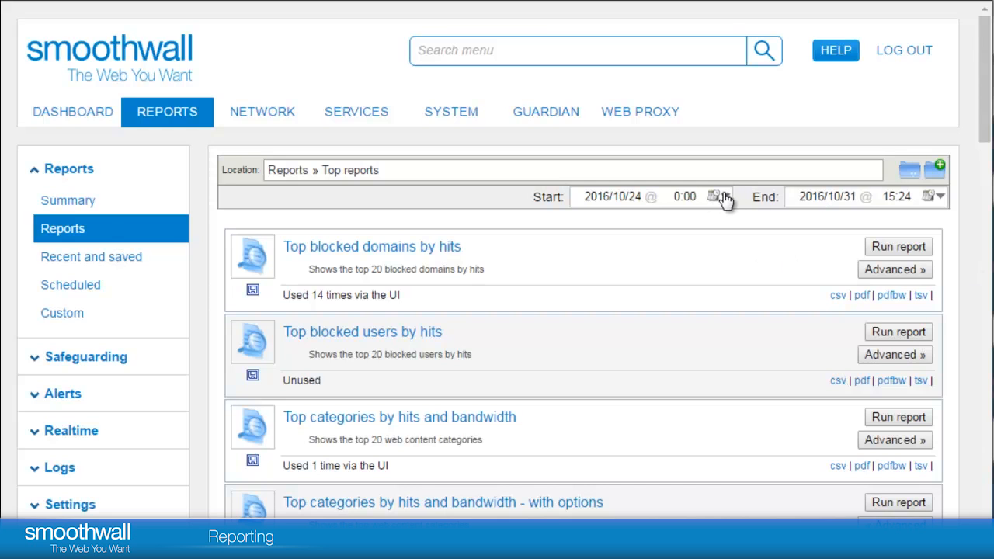
click(717, 197)
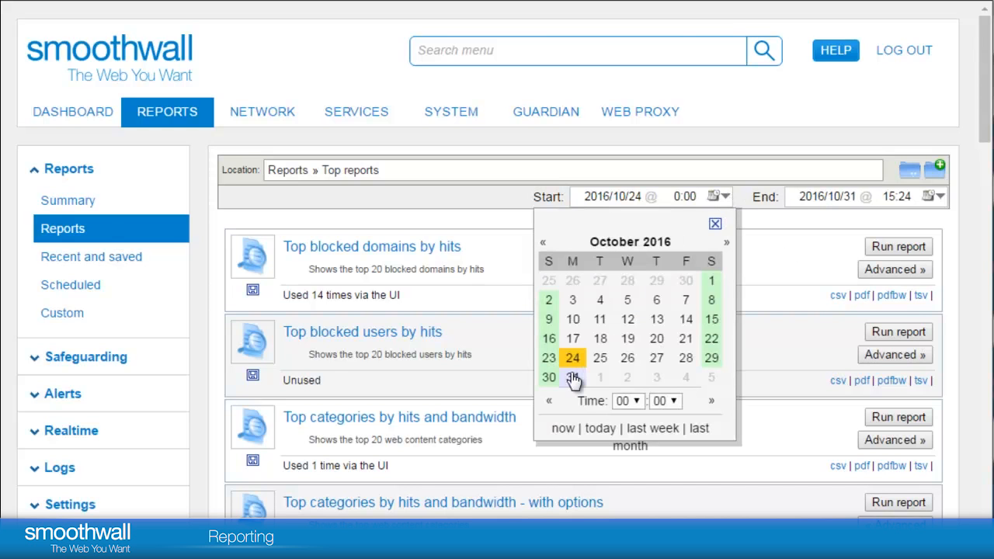
click(573, 378)
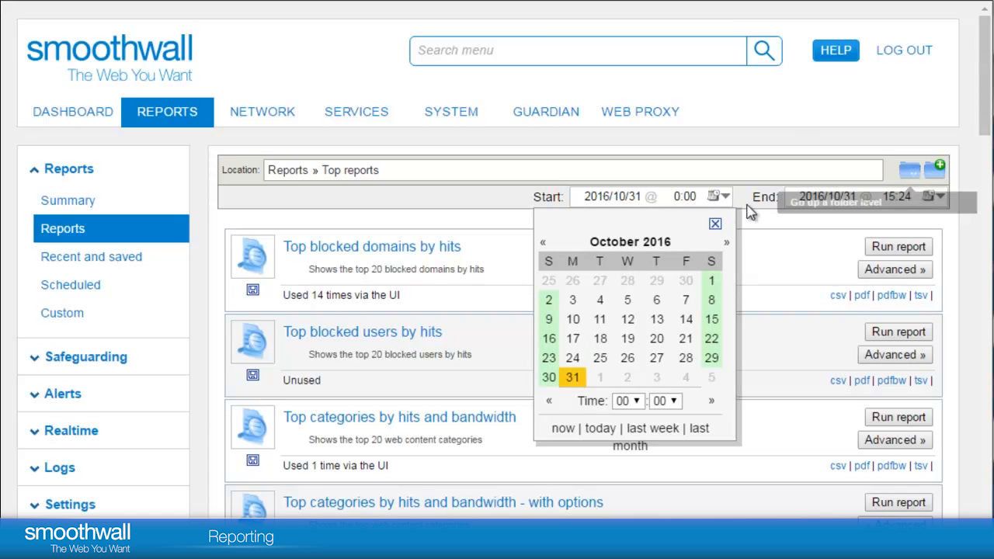
click(715, 223)
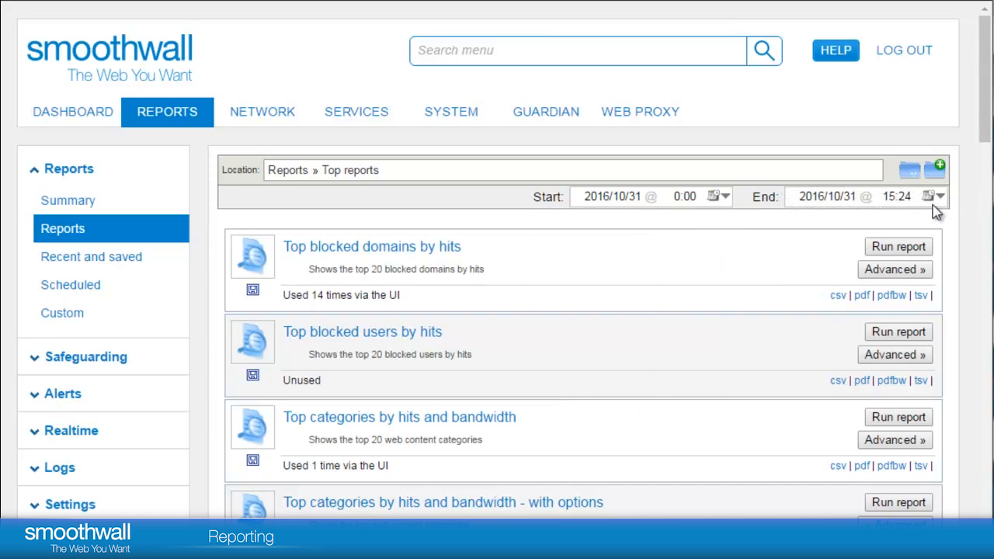
Step: Set the report end date and time to 2016/10/31 16:24
click(935, 196)
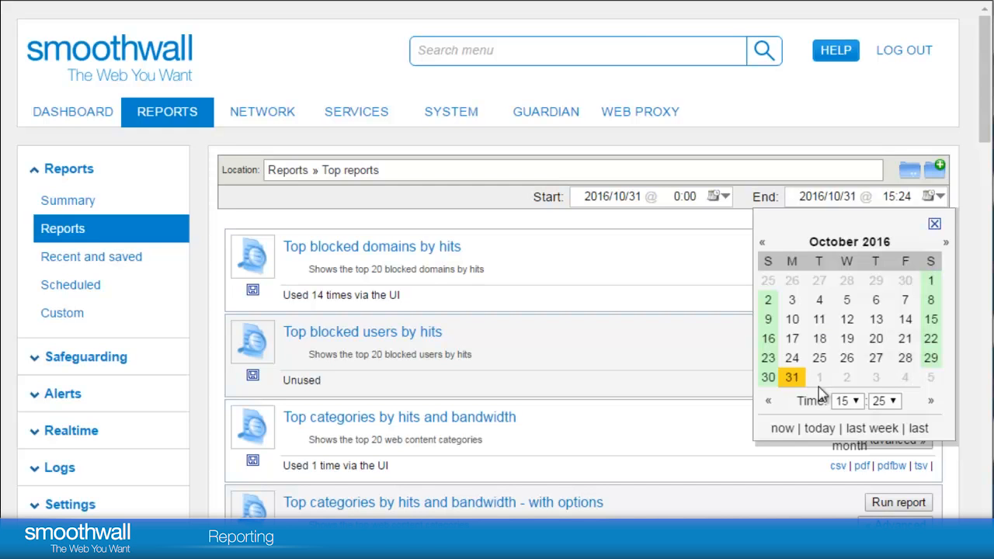
click(841, 401)
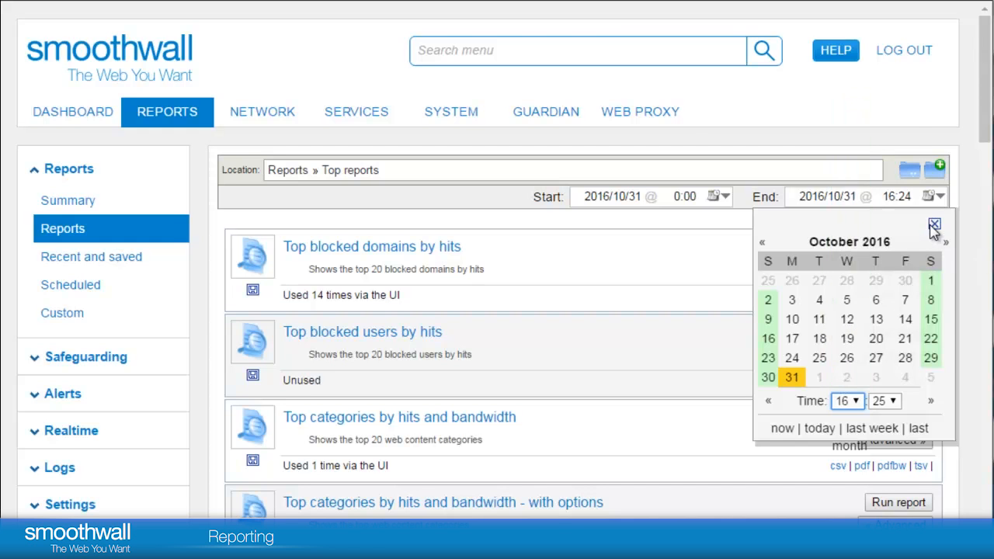
click(934, 224)
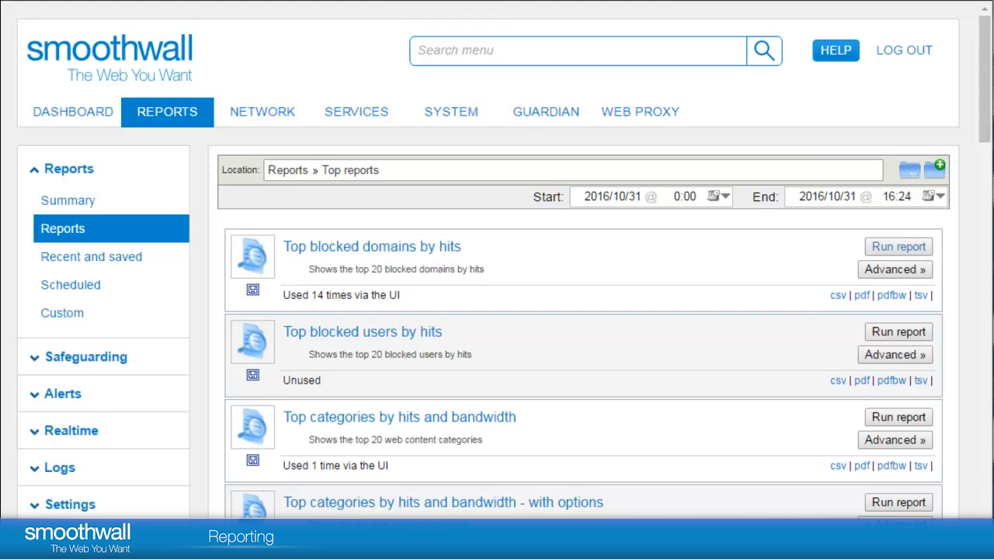
Step: Run Top blocked domains by hits and review its bar chart, pie chart and top-20 table
click(898, 247)
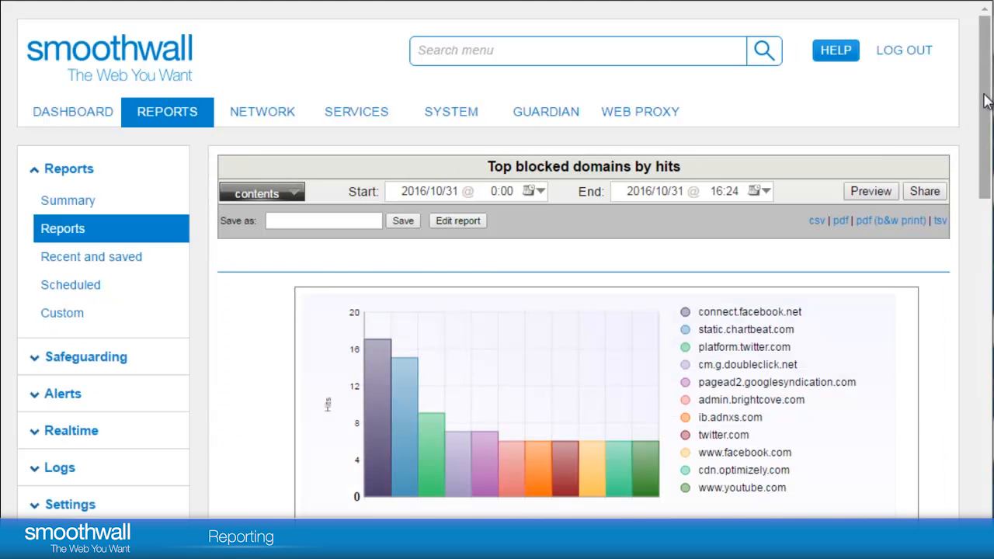
scroll(down, 3)
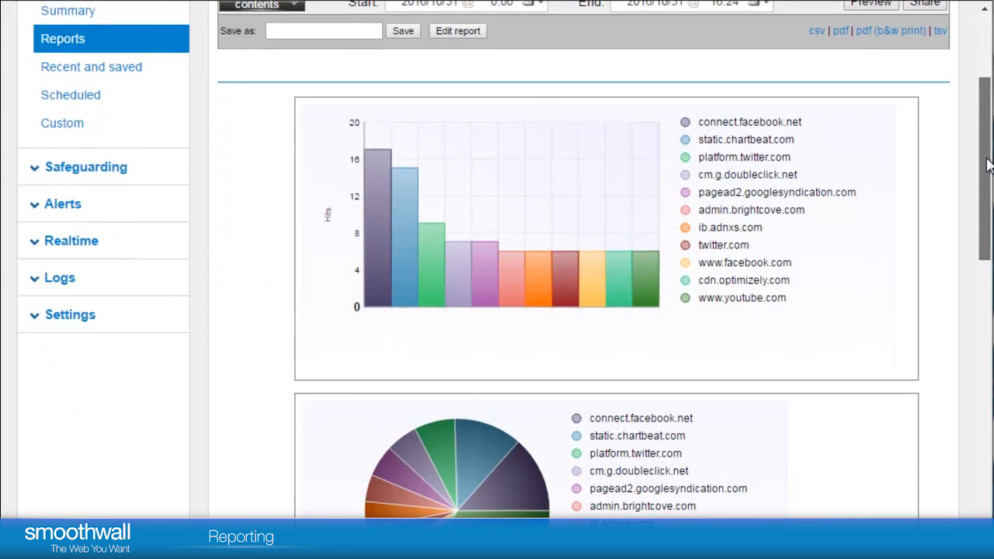
scroll(down, 3)
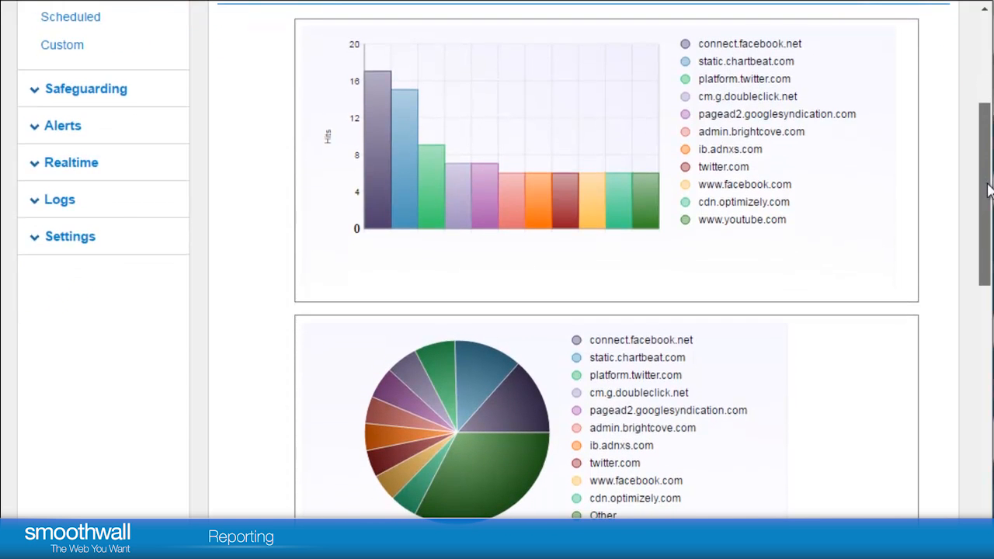
scroll(down, 3)
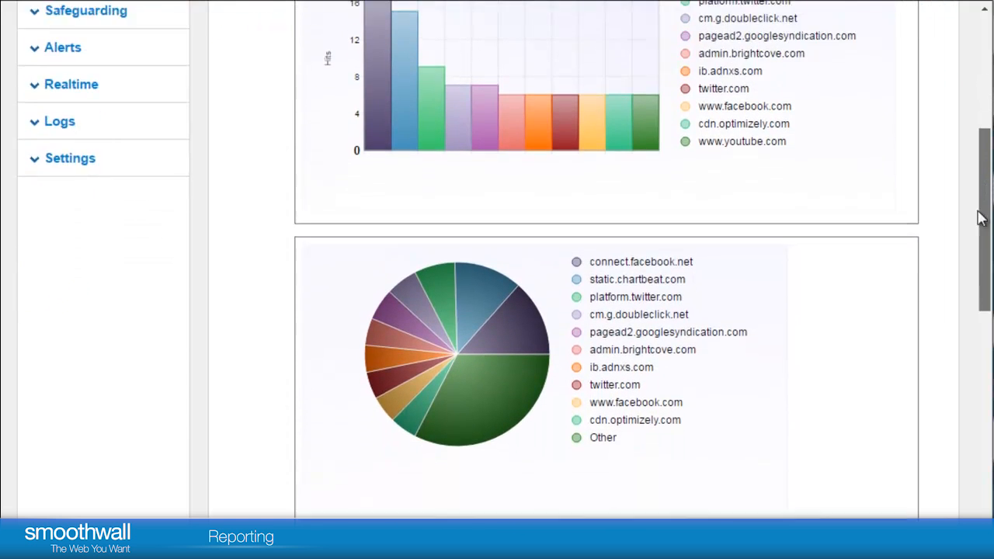
scroll(down, 3)
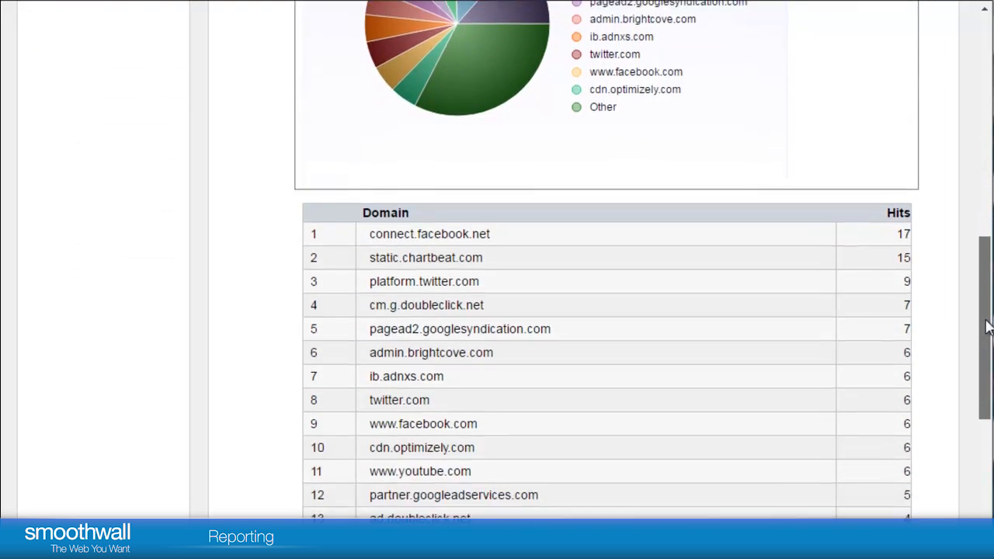
scroll(down, 3)
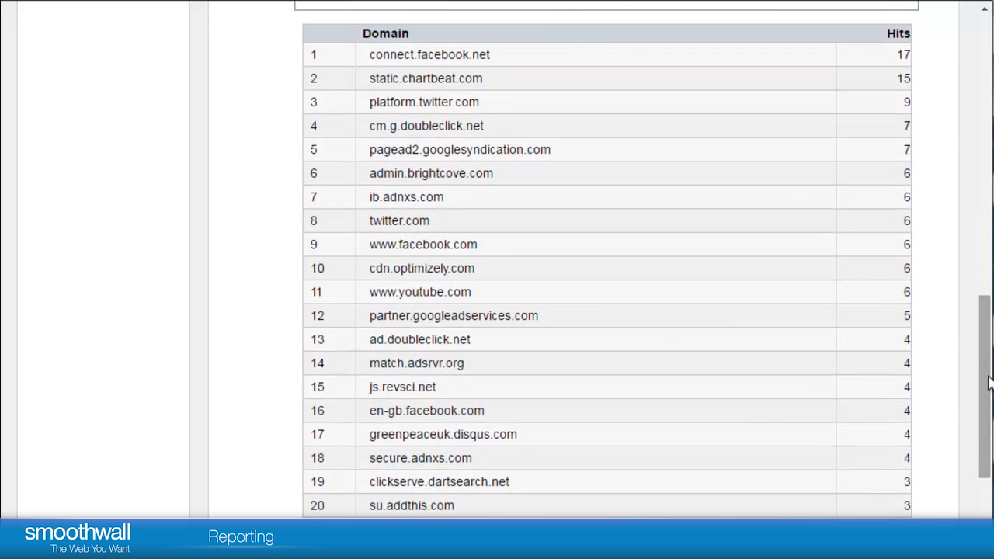
mouse_move(887, 449)
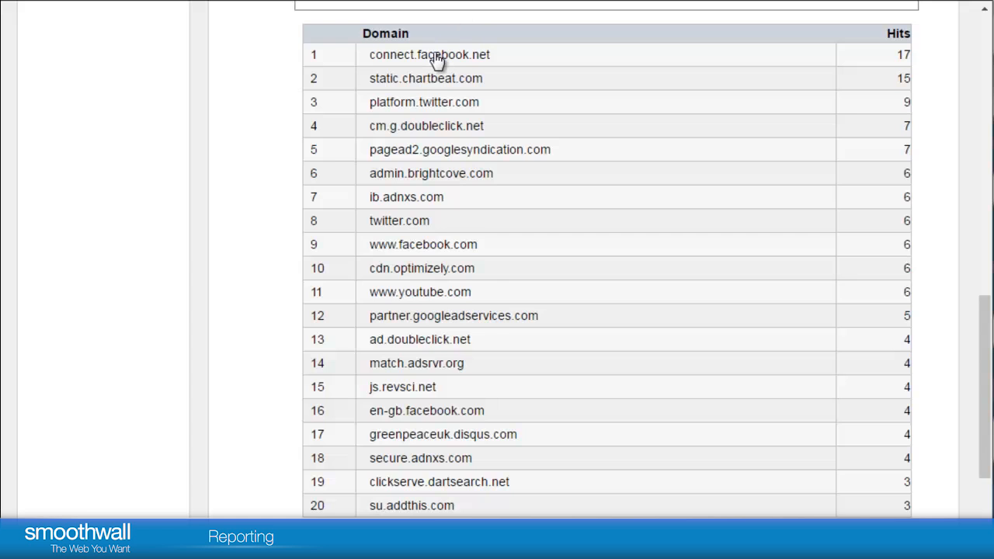
Step: Drill into connect.facebook.net to list the top users who requested it with hit counts
click(430, 55)
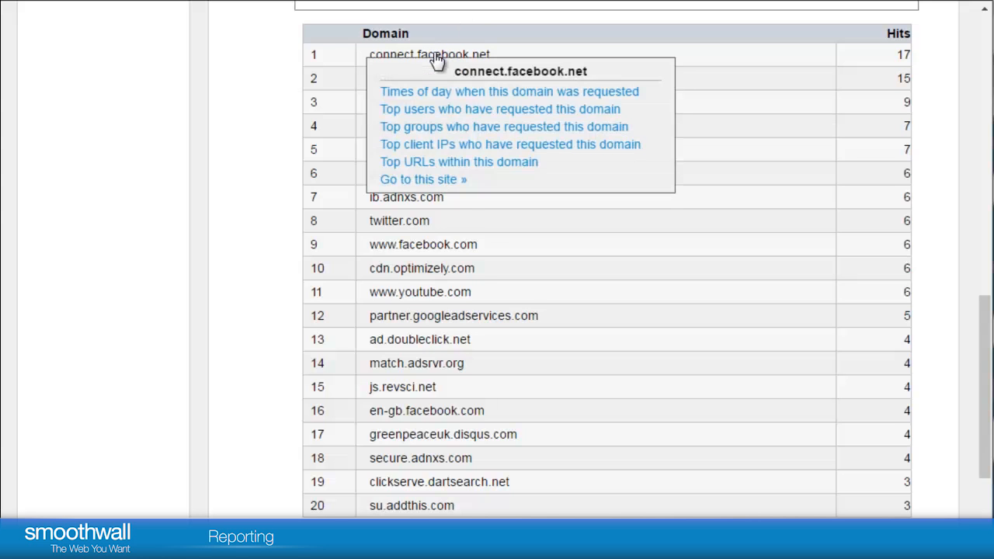
mouse_move(443, 118)
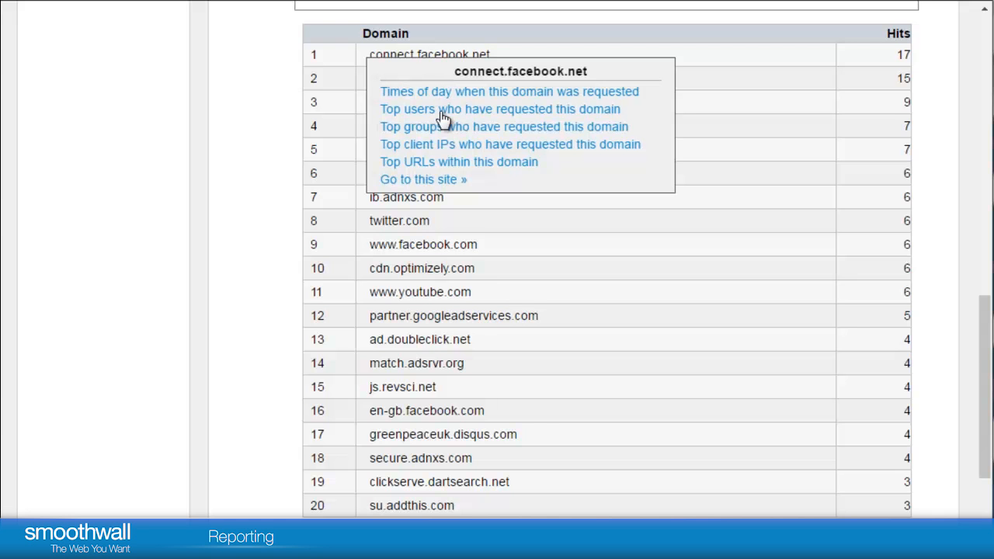
click(499, 109)
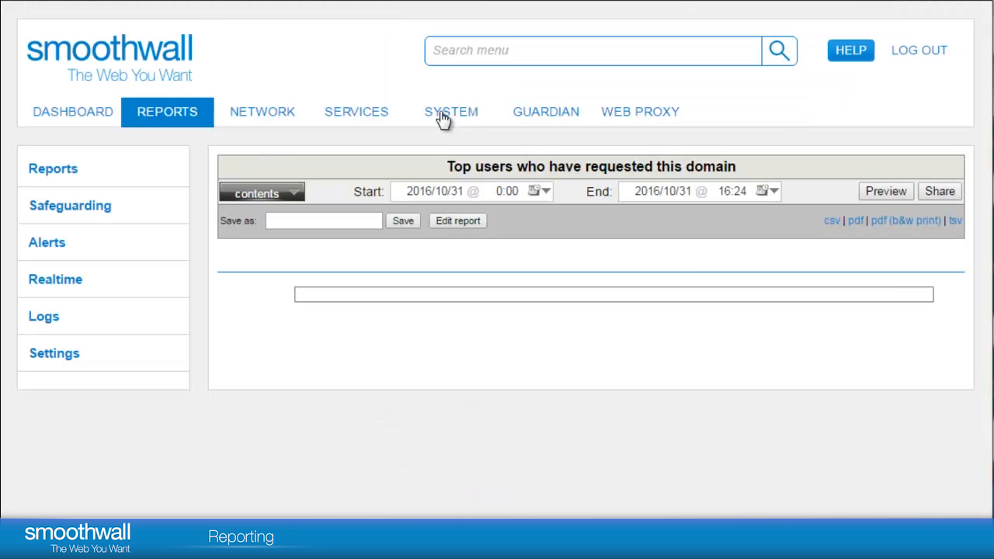
click(53, 168)
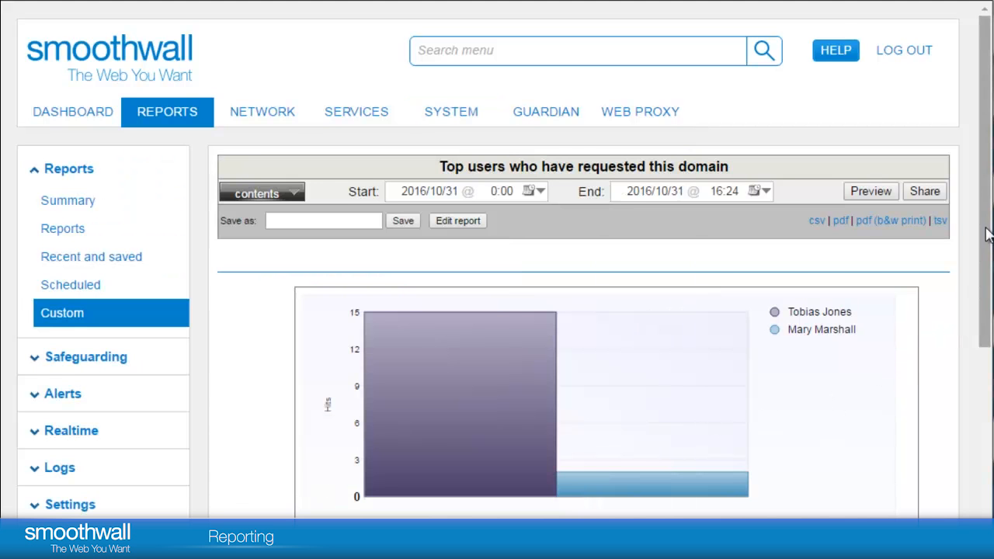
scroll(down, 3)
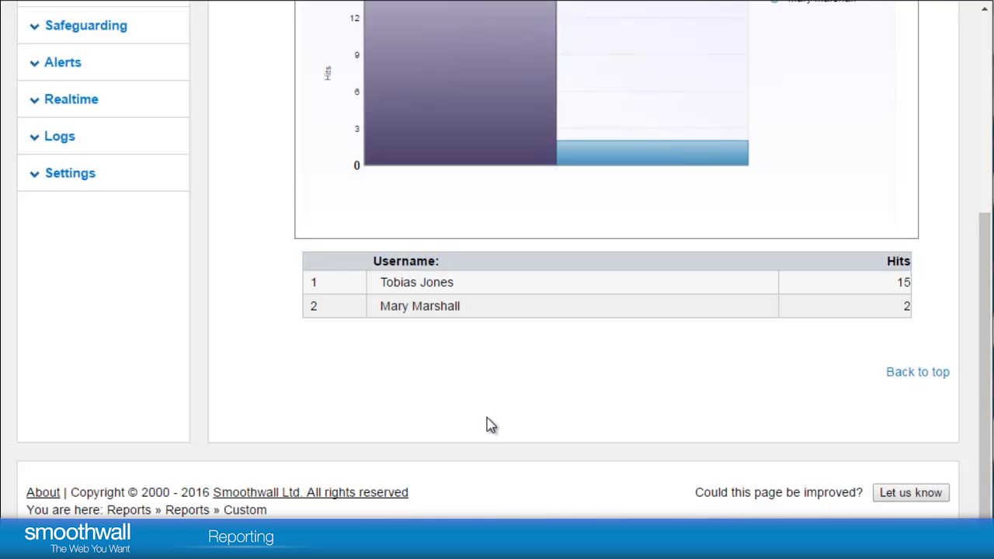
mouse_move(417, 289)
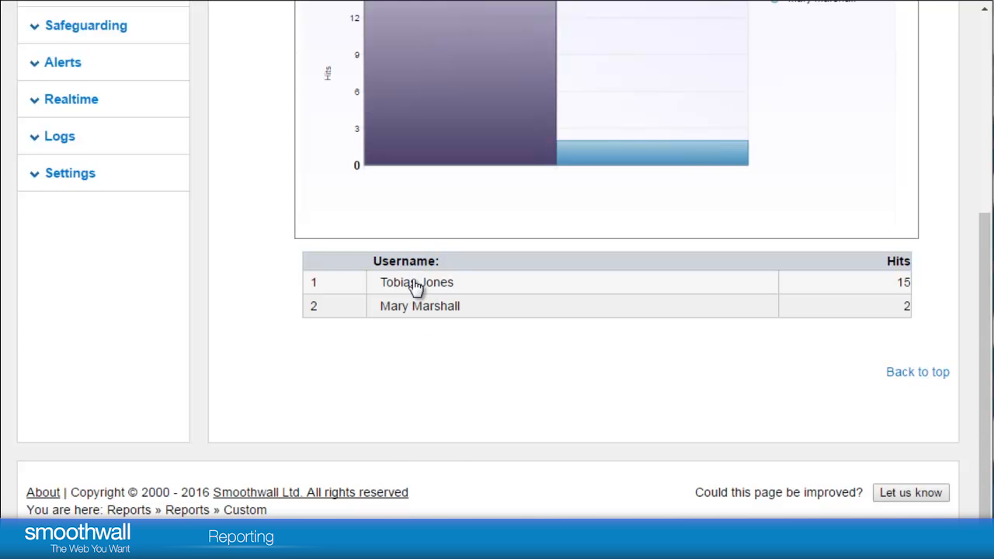
click(416, 282)
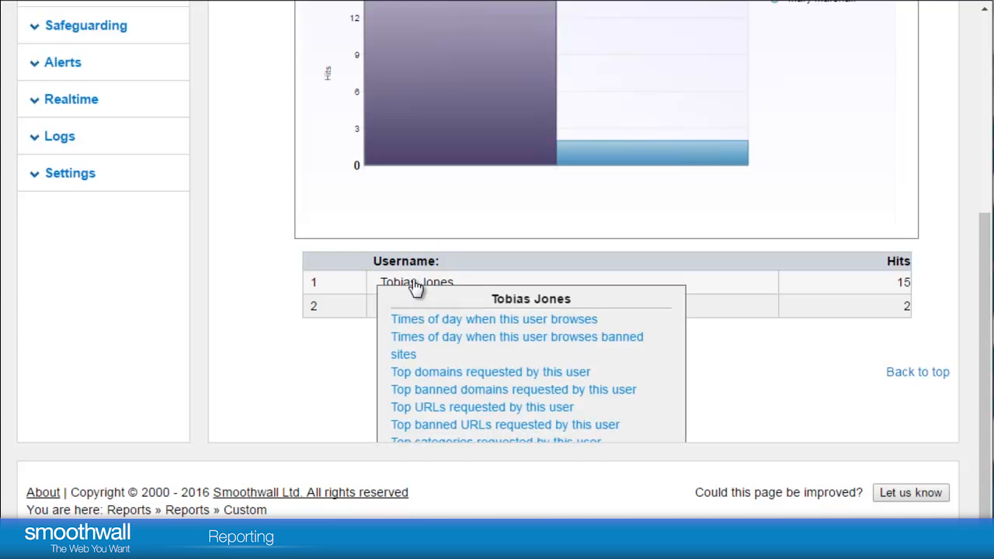
mouse_move(452, 326)
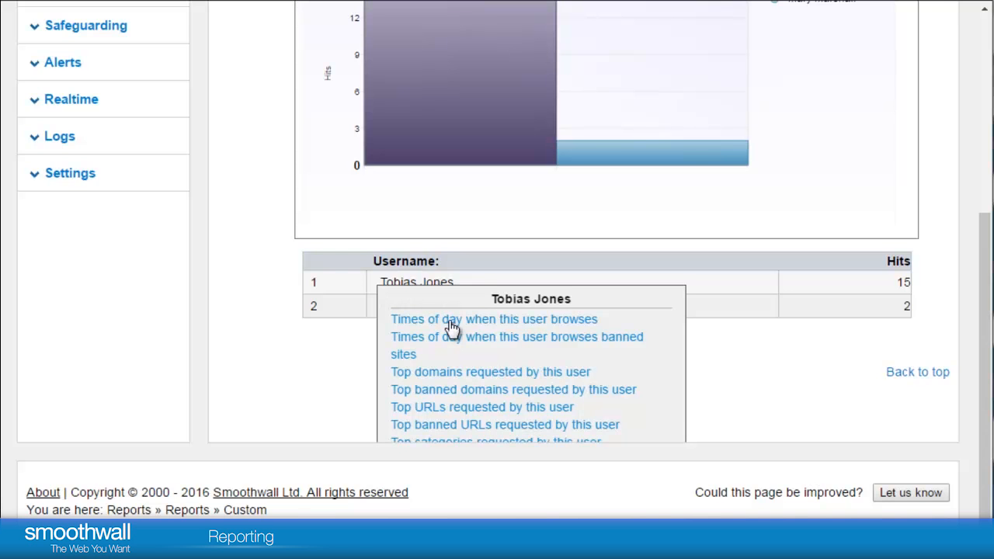
click(493, 319)
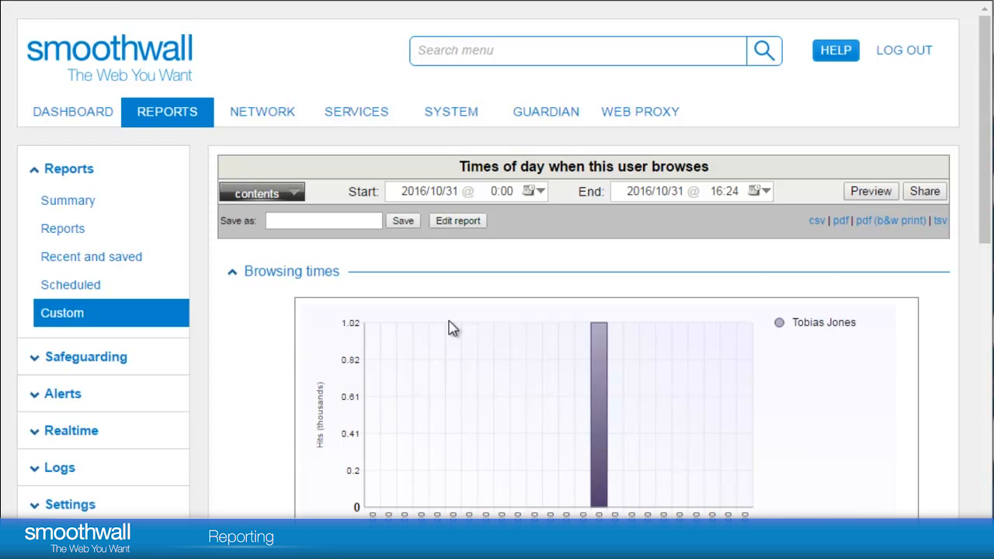
mouse_move(440, 312)
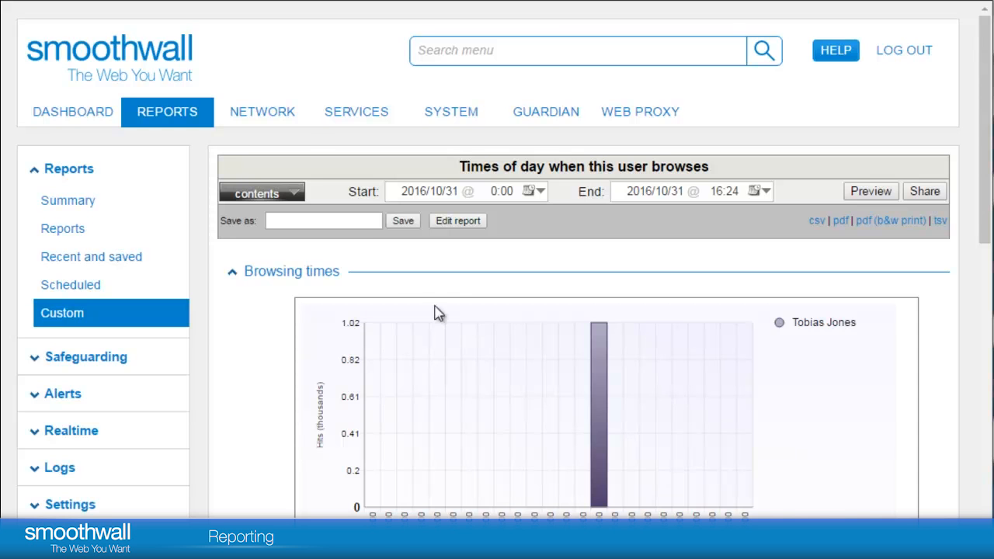
Step: Save the browsing-times report as 'Tobias investigation'
click(323, 221)
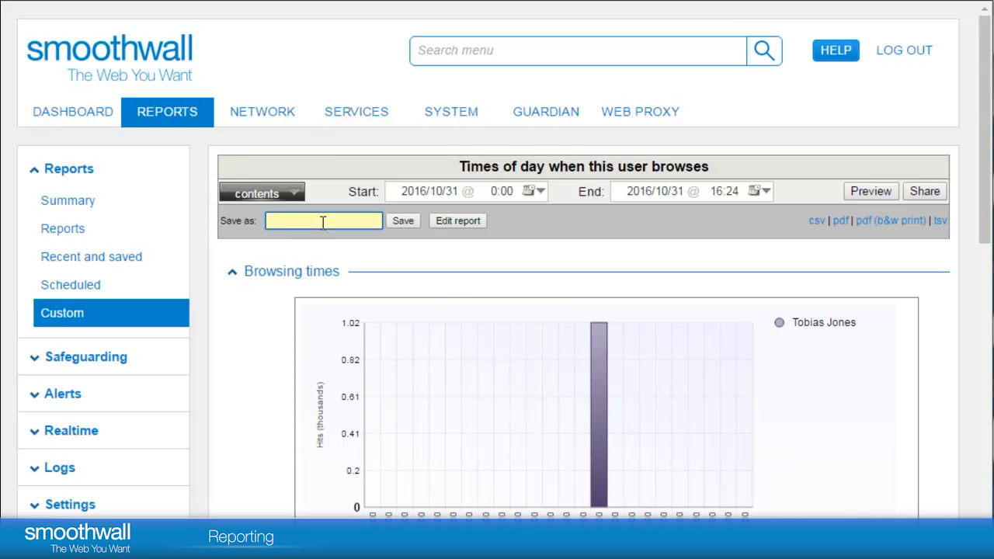
text(Tobias investigation)
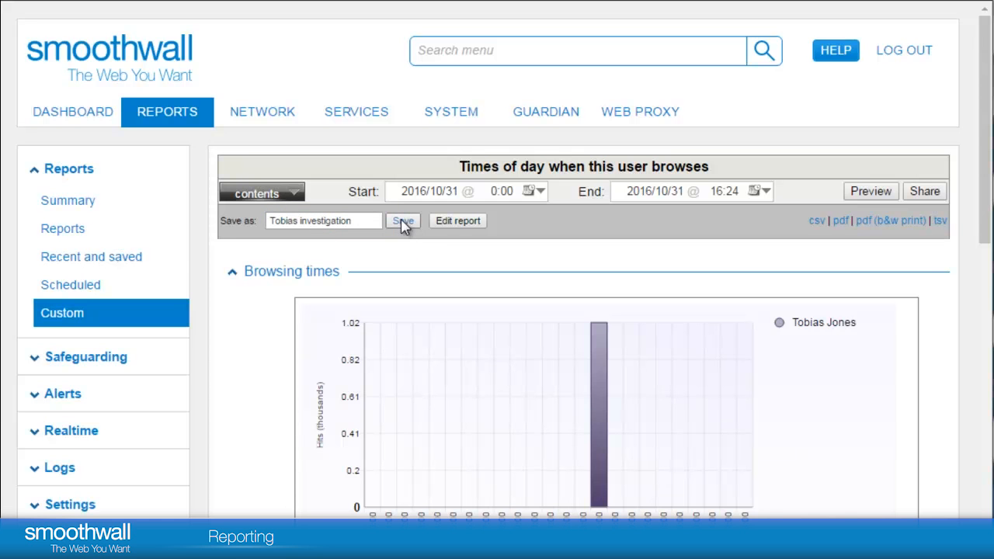
click(403, 220)
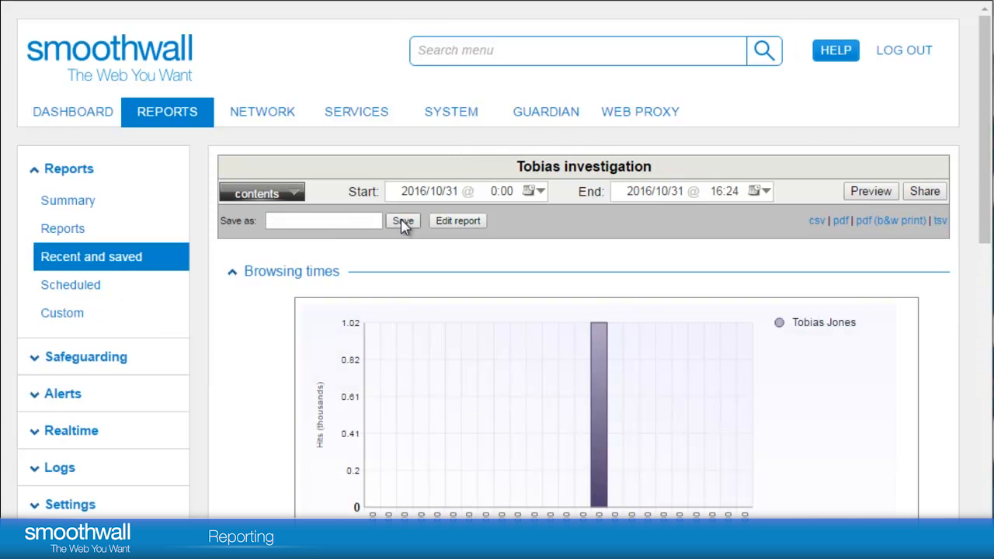
mouse_move(273, 205)
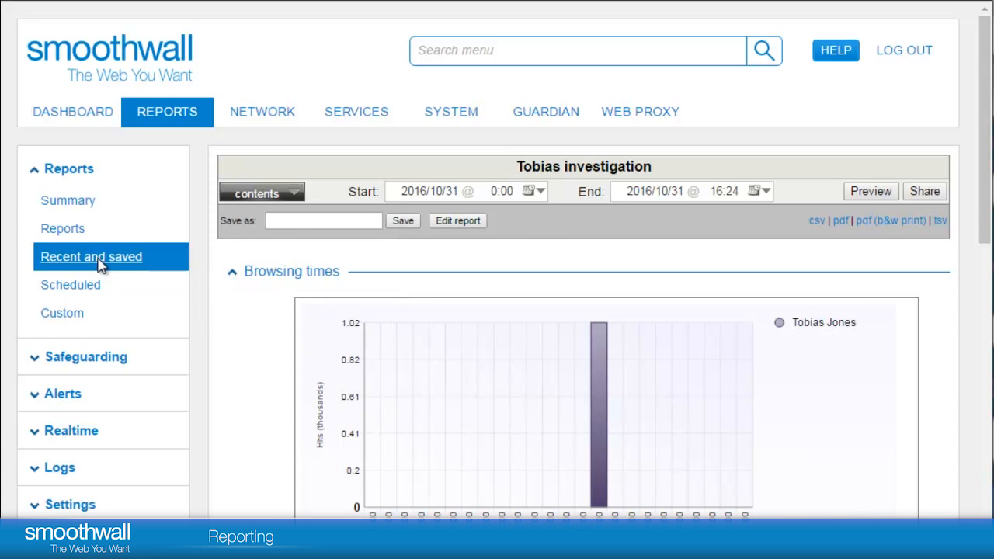
Step: View the saved and recent reports and the sharing options for the Tobias Check report
click(91, 256)
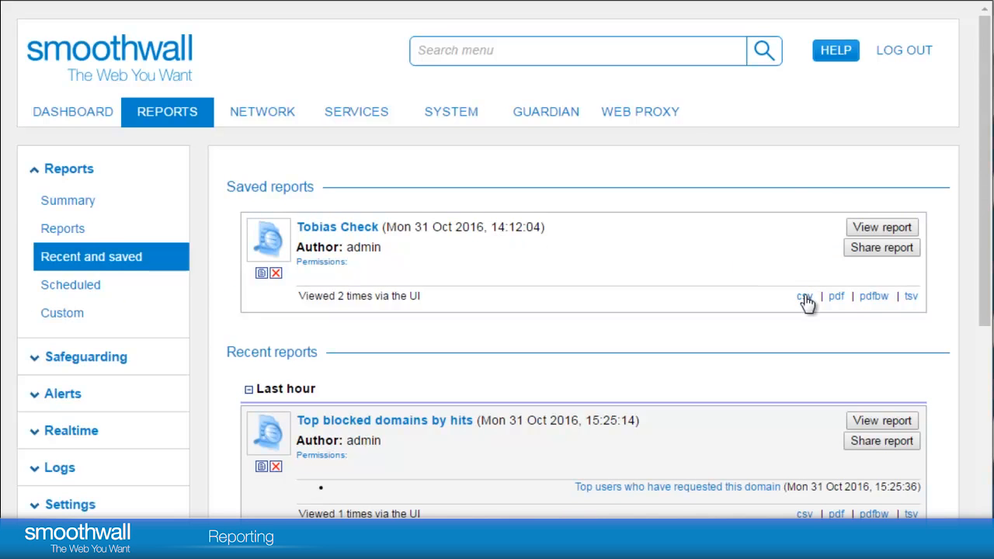
mouse_move(836, 301)
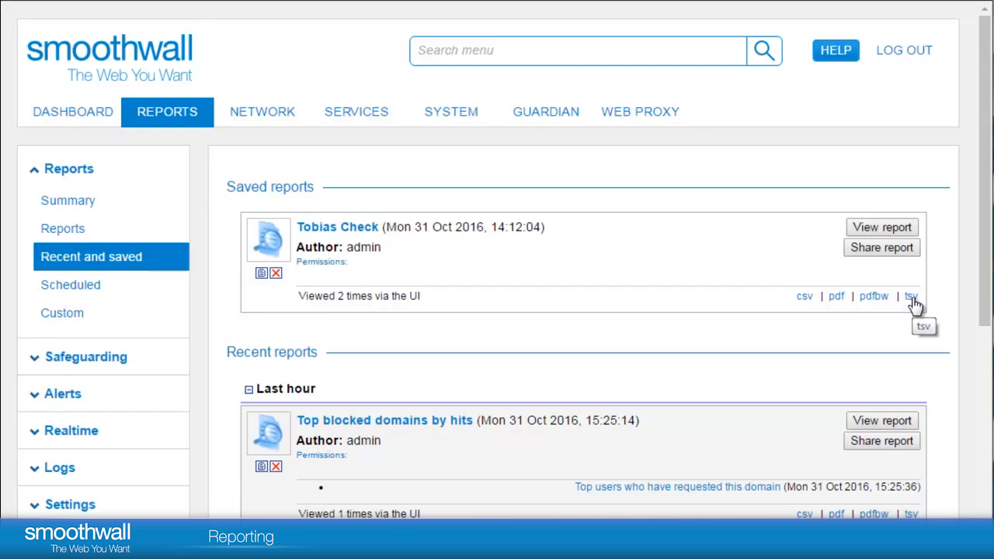
mouse_move(948, 272)
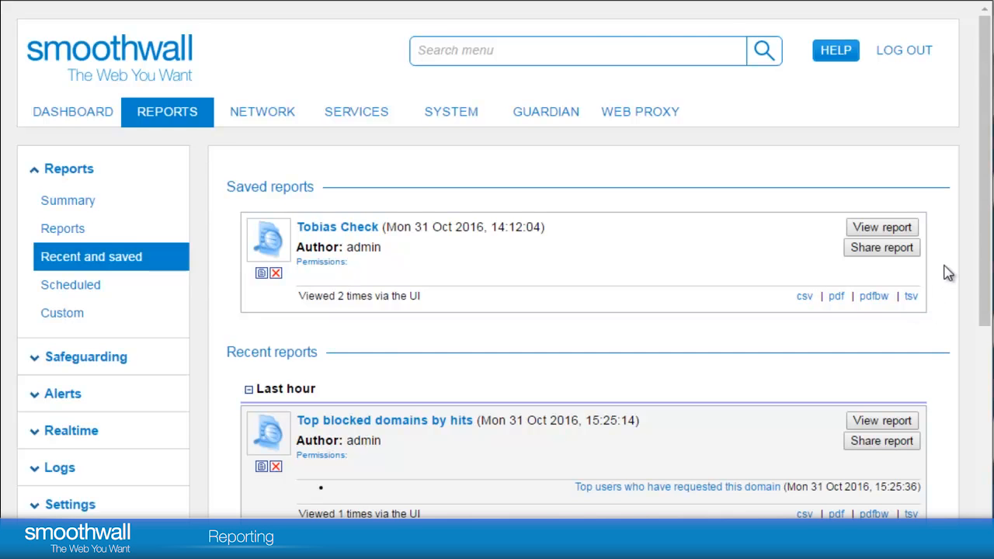
click(882, 247)
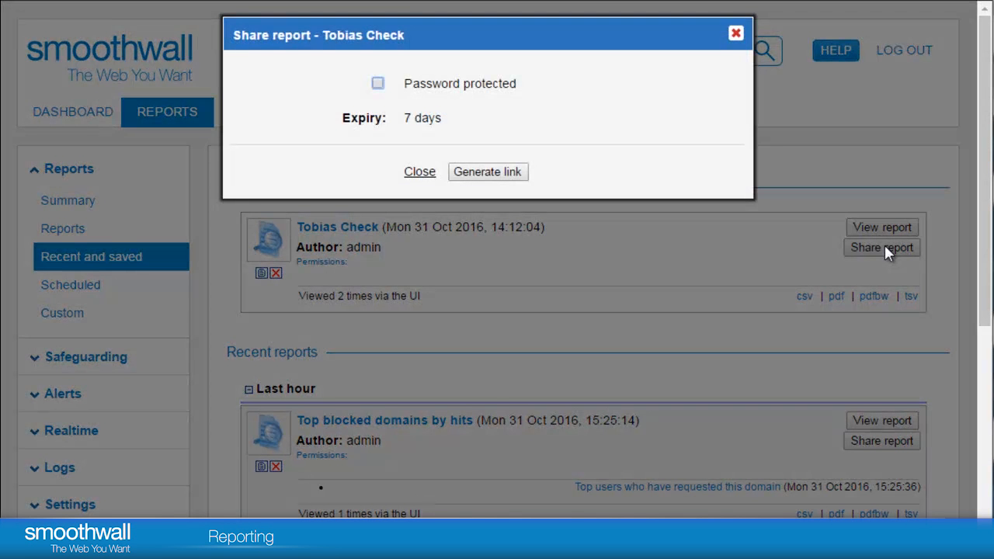
mouse_move(557, 140)
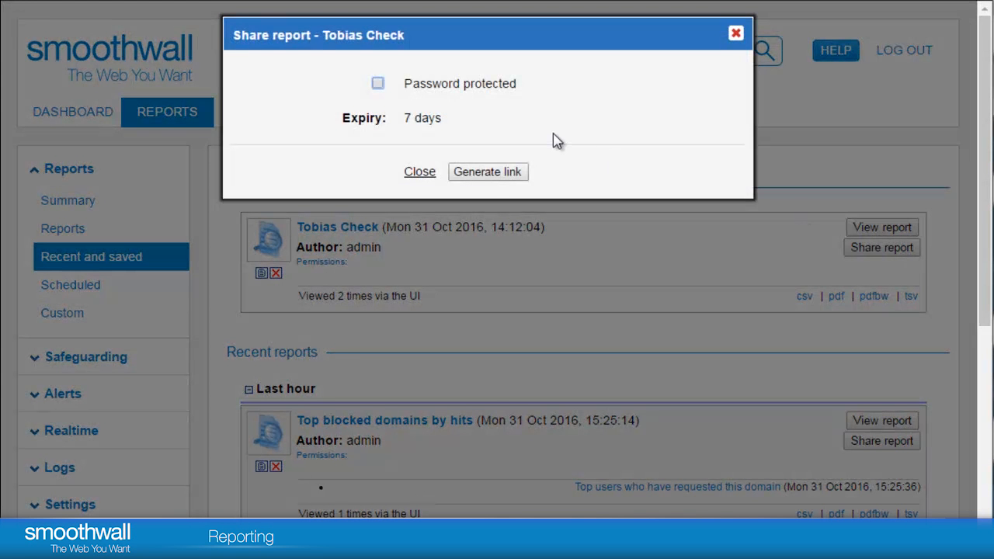
mouse_move(487, 172)
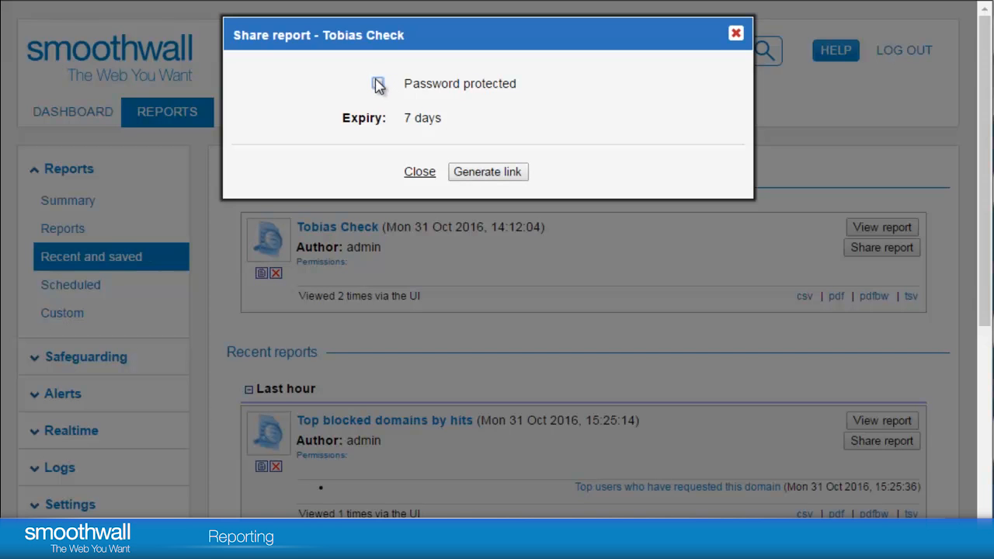
mouse_move(721, 61)
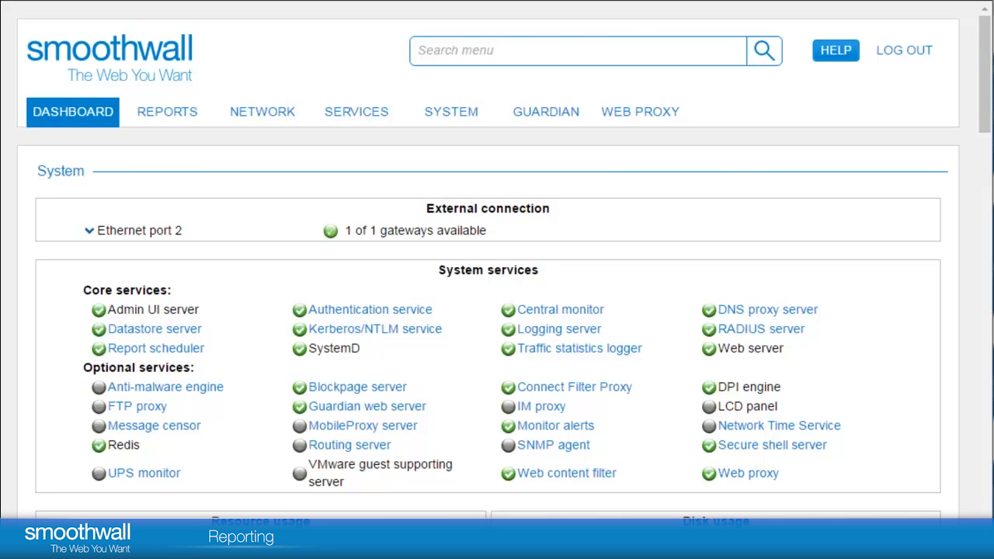
Step: On the Scheduled reports page, choose Top search terms as the report to schedule
click(166, 112)
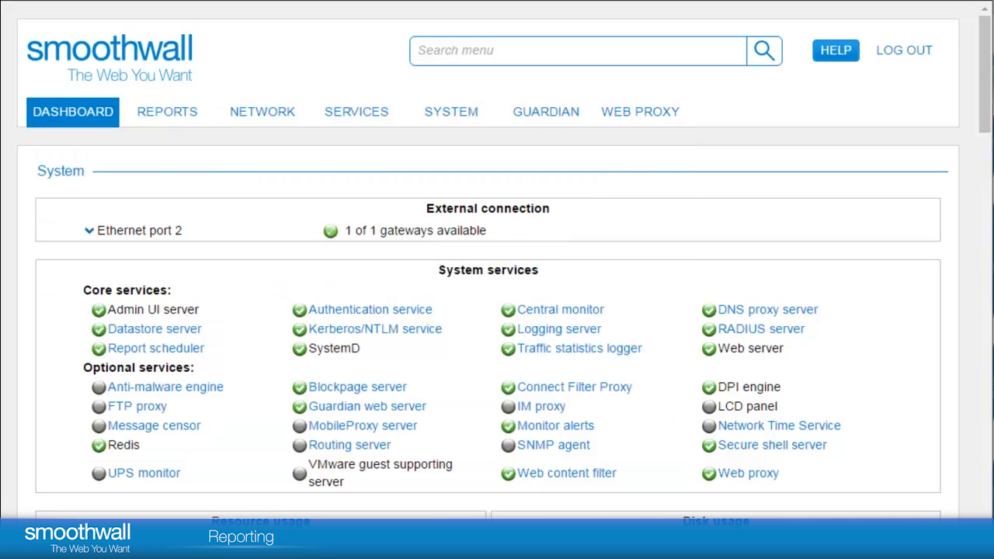
click(167, 111)
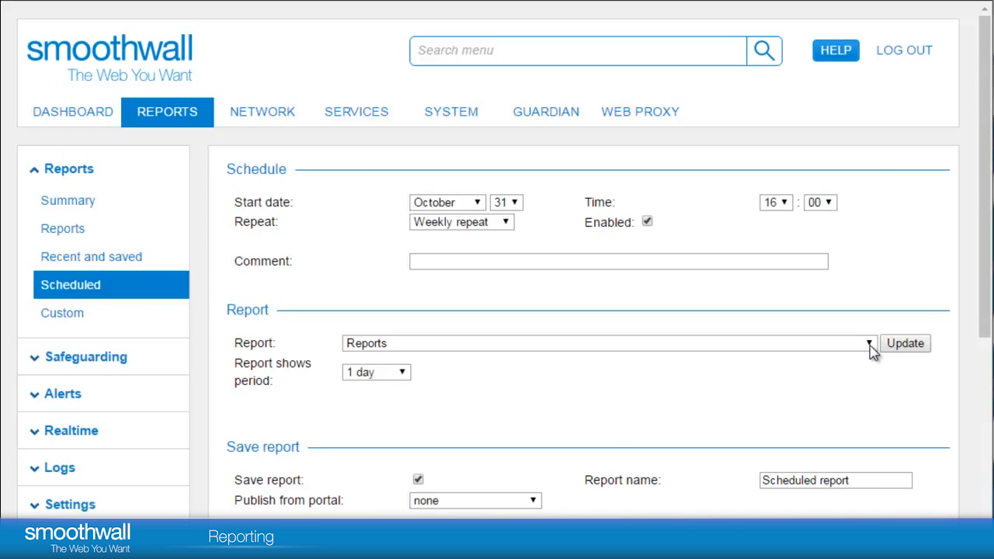
click(868, 343)
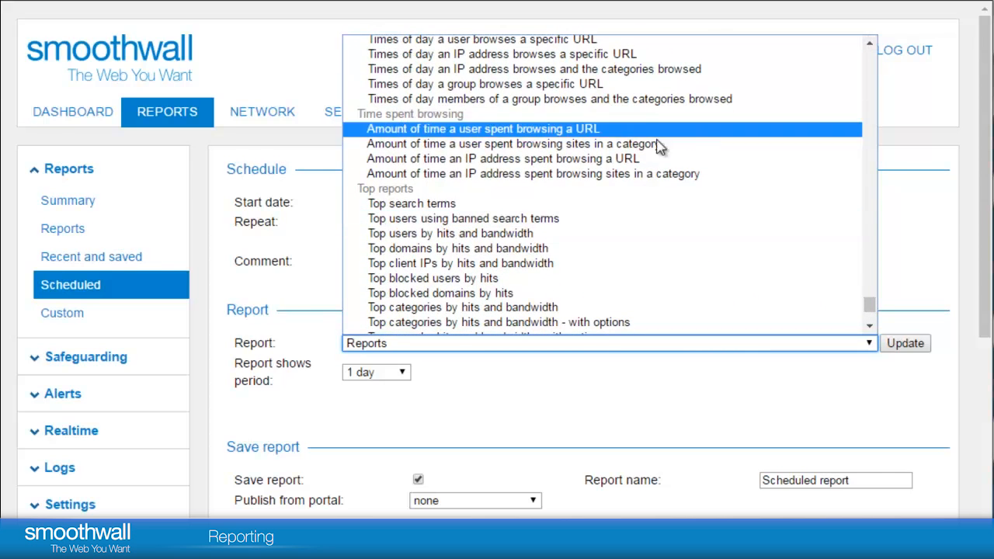
click(411, 203)
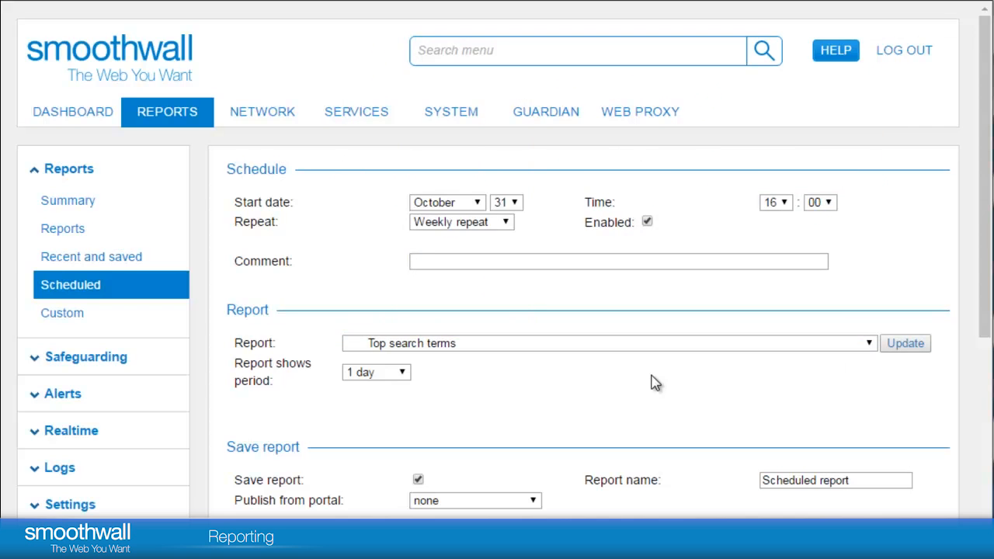
Step: Set the report period to 1 week, the run hour to 19, and keep Weekly repeat
click(905, 343)
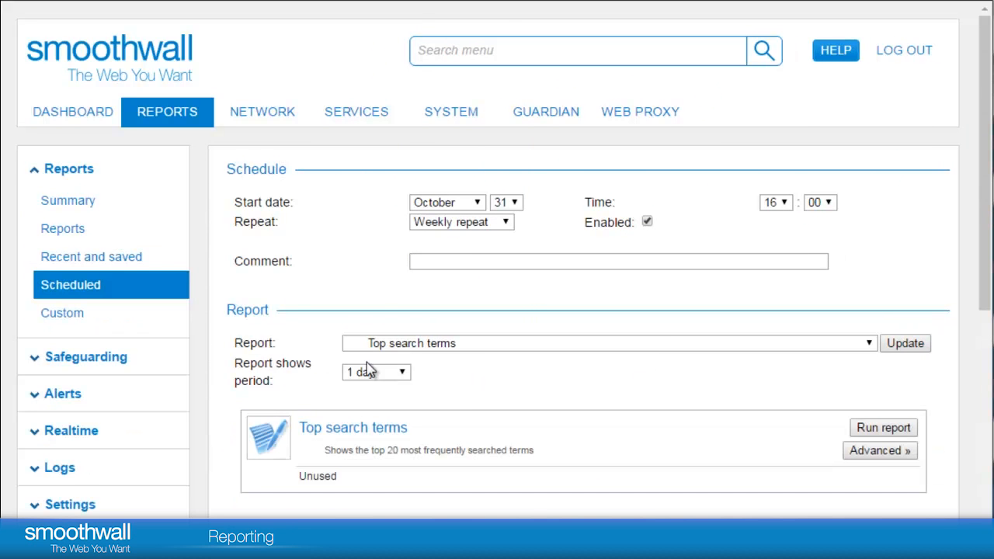
click(376, 372)
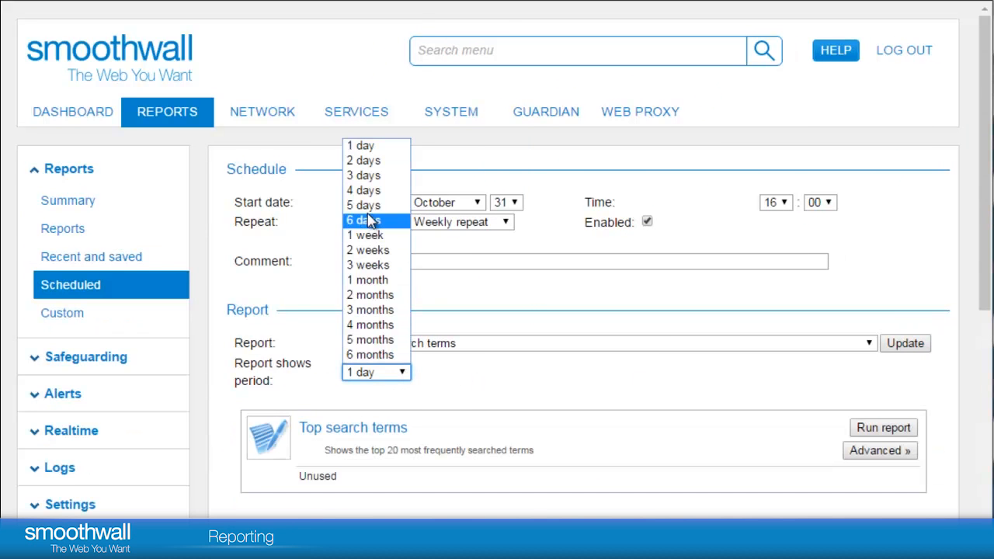
click(363, 235)
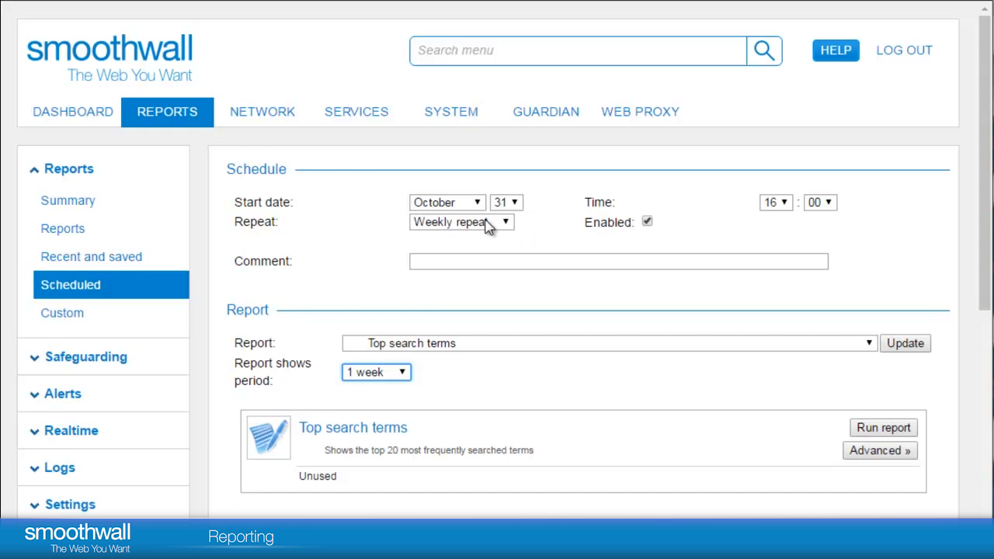
mouse_move(592, 208)
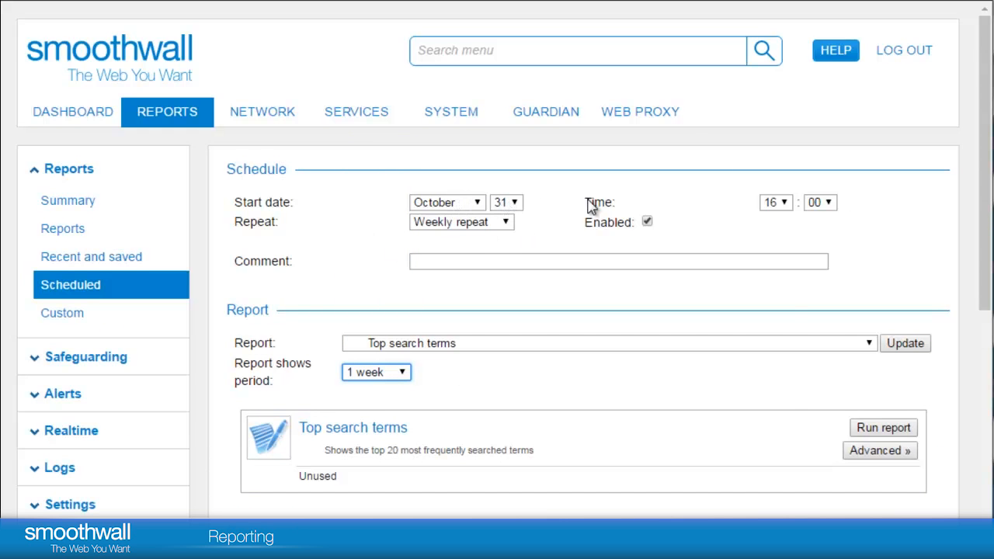
click(775, 202)
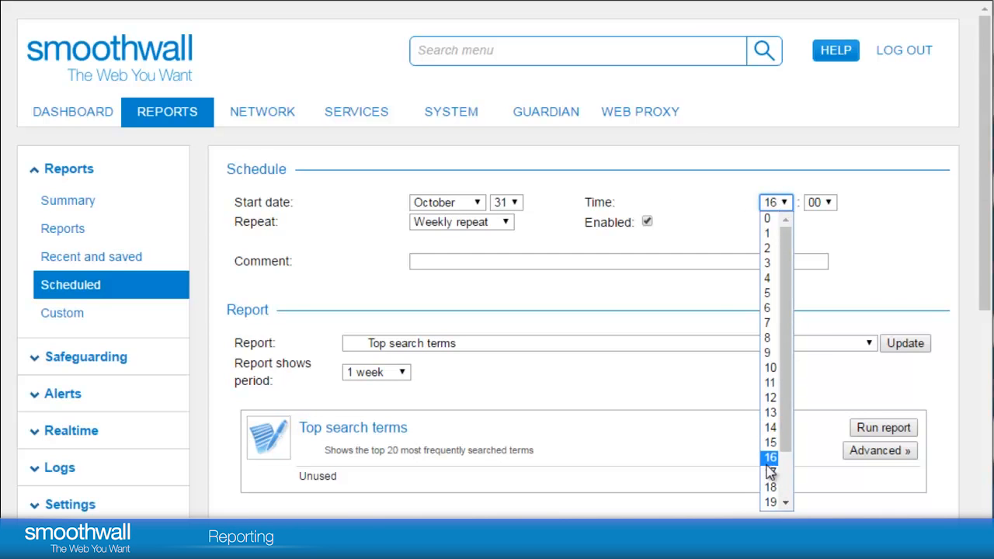
click(770, 502)
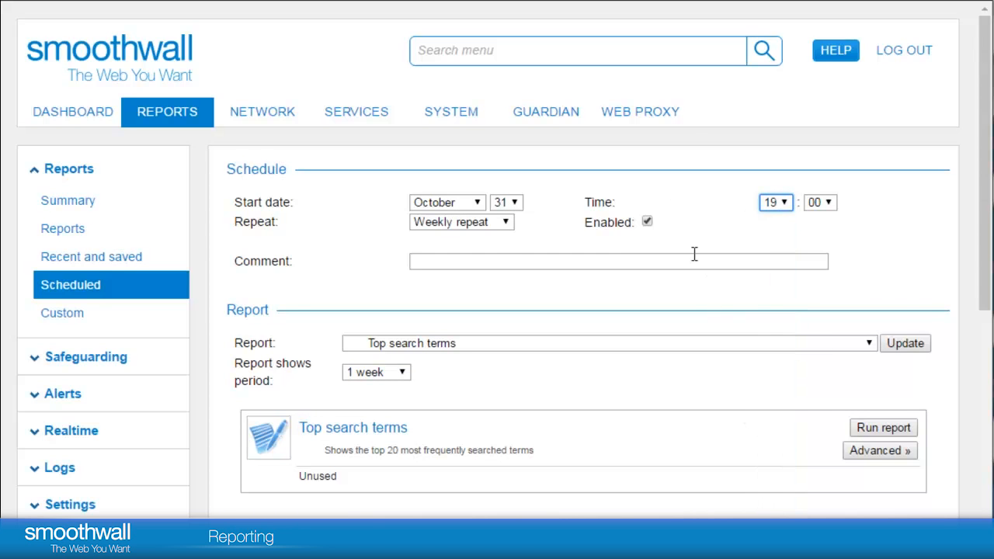
click(461, 222)
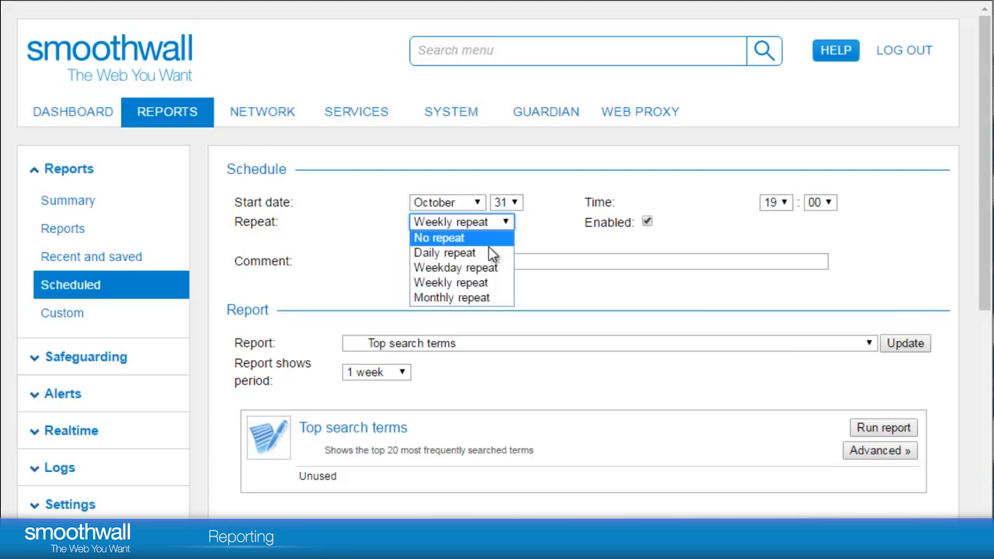
click(461, 221)
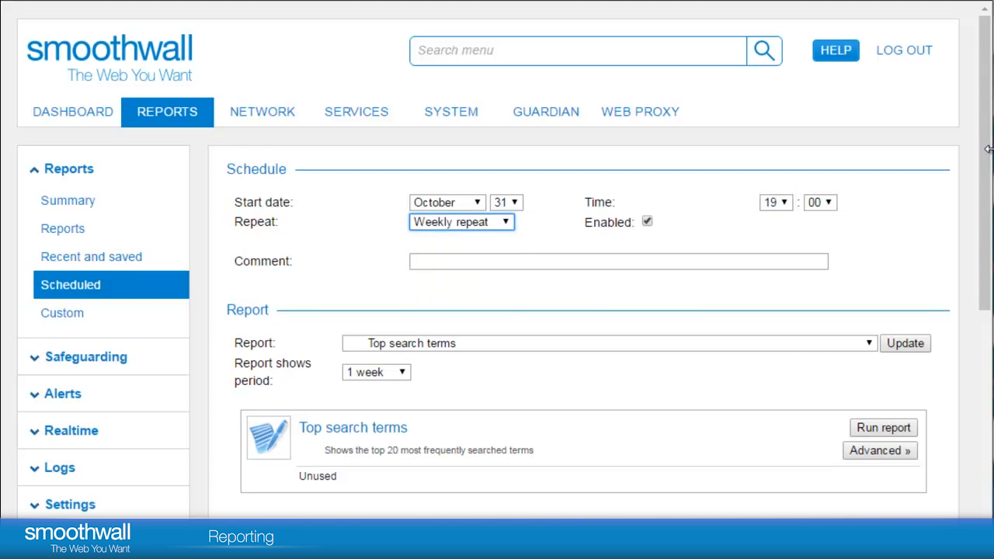
Step: Name the schedule 'Weekly report' and add it to the Scheduled reports table
scroll(down, 3)
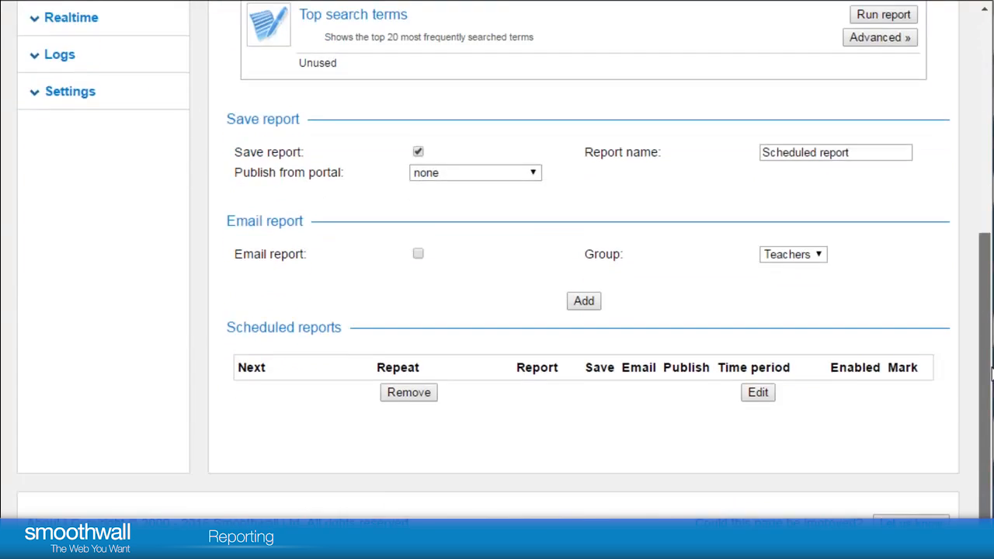
scroll(down, 3)
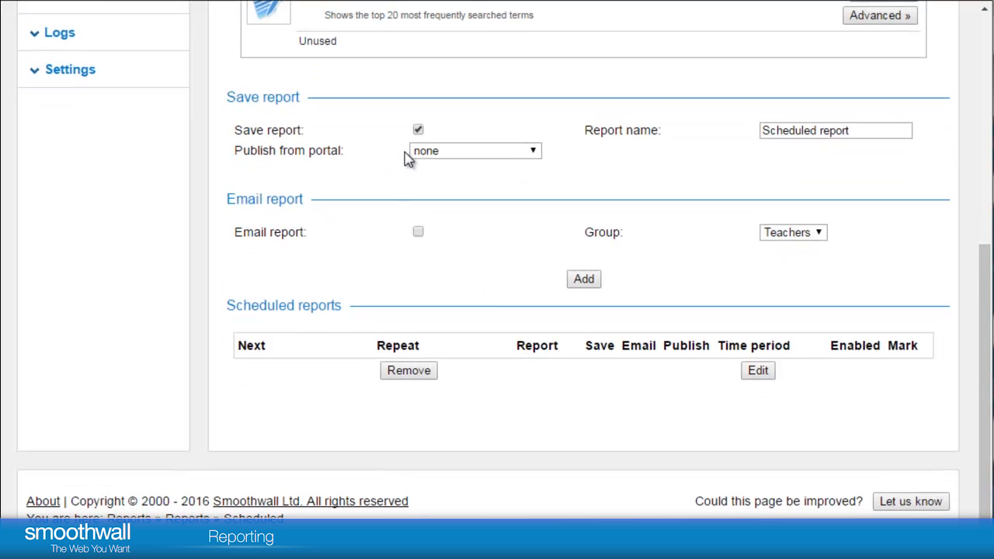
click(835, 130)
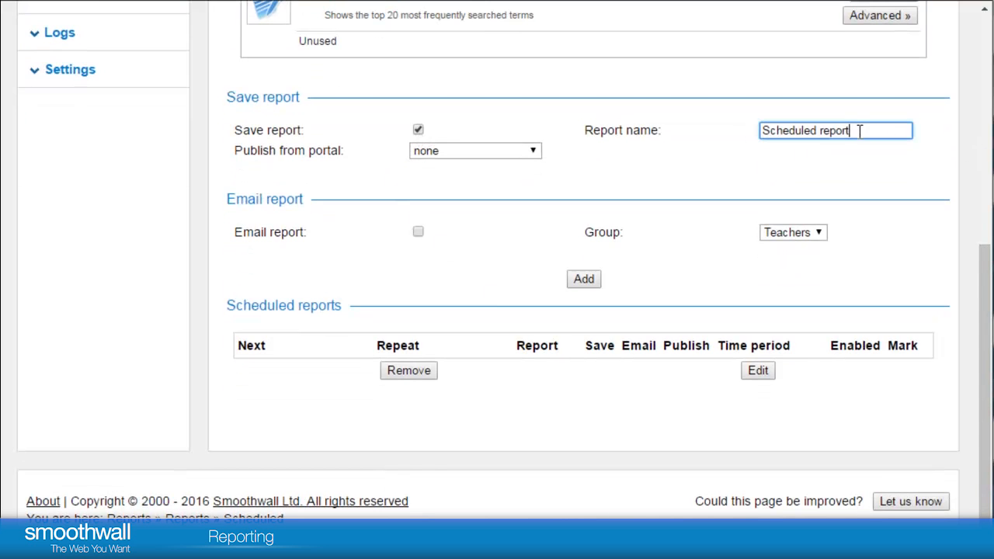
text(Weekly)
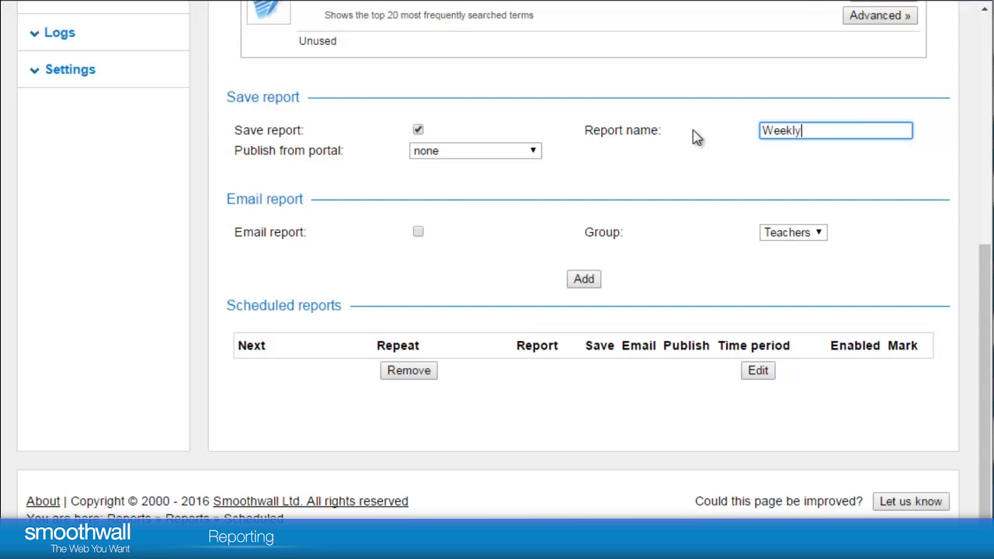
text(report)
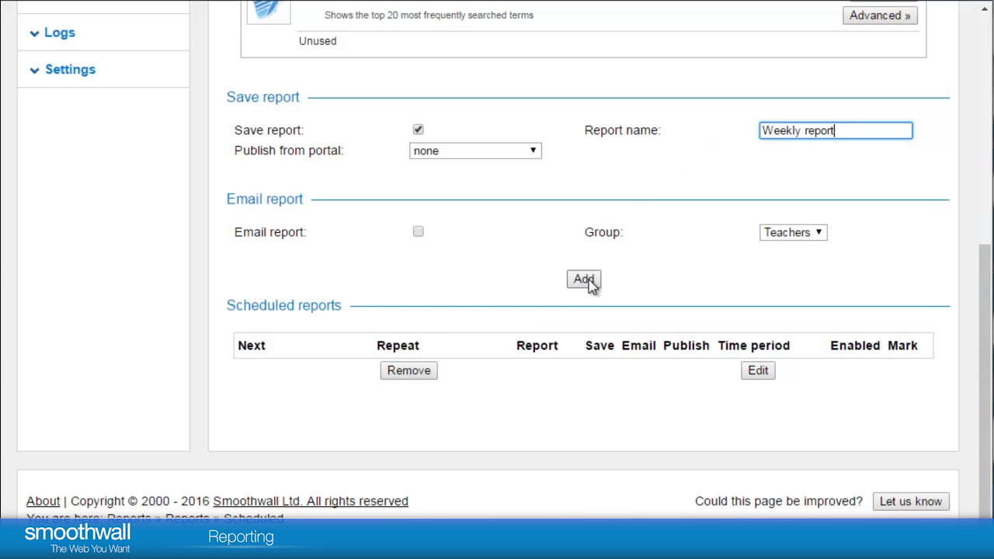
click(583, 280)
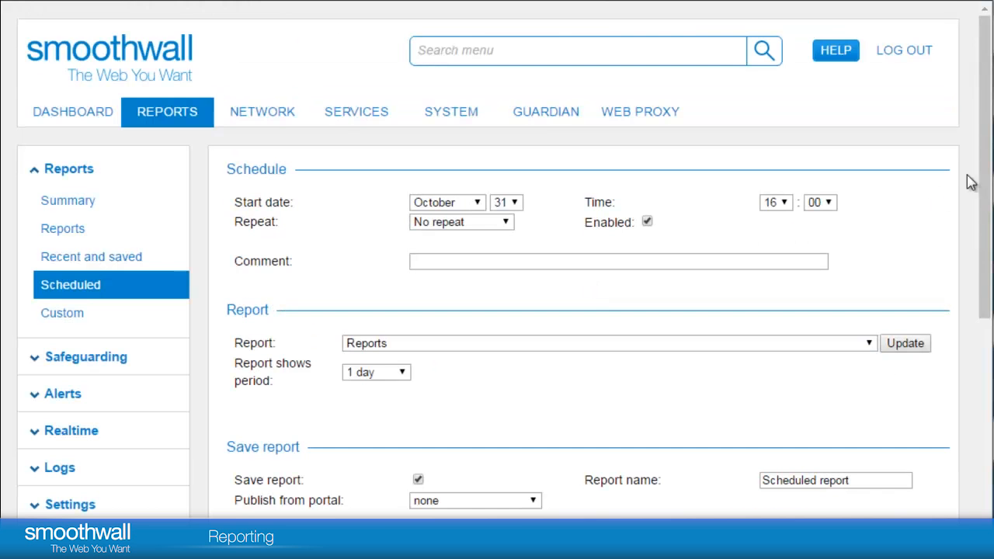
scroll(down, 3)
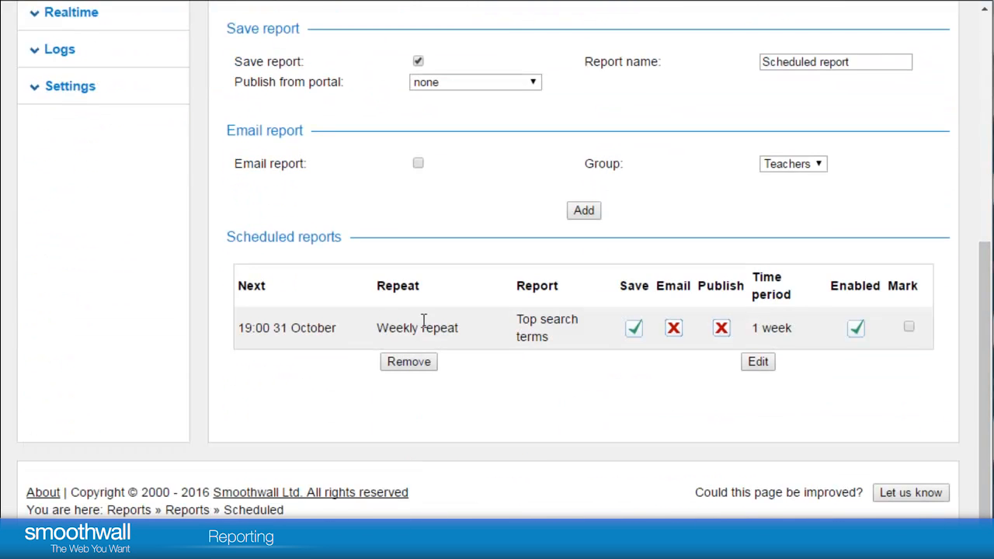
mouse_move(853, 417)
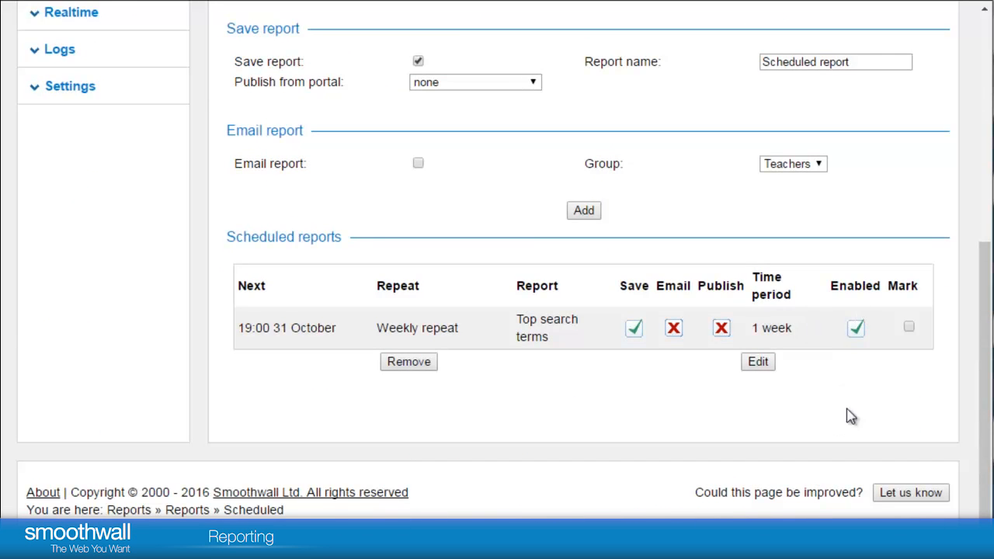
Step: Mark the Top search terms schedule row and load it back into the form with Edit
click(909, 326)
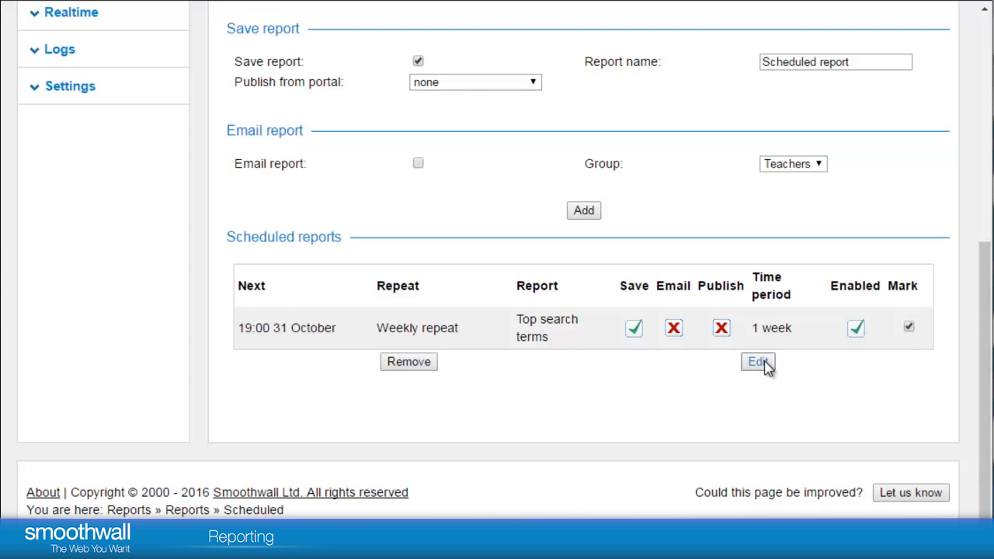
click(757, 362)
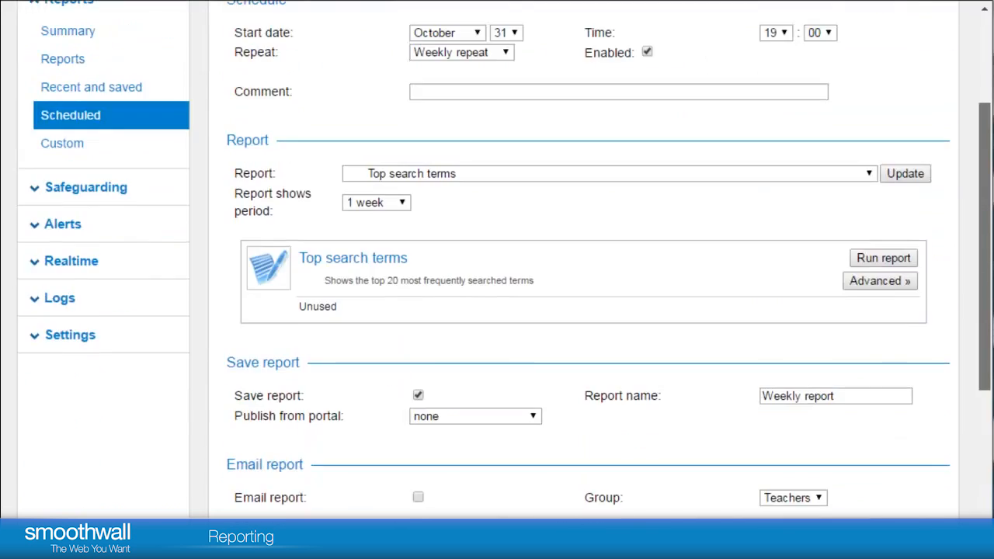
scroll(down, 3)
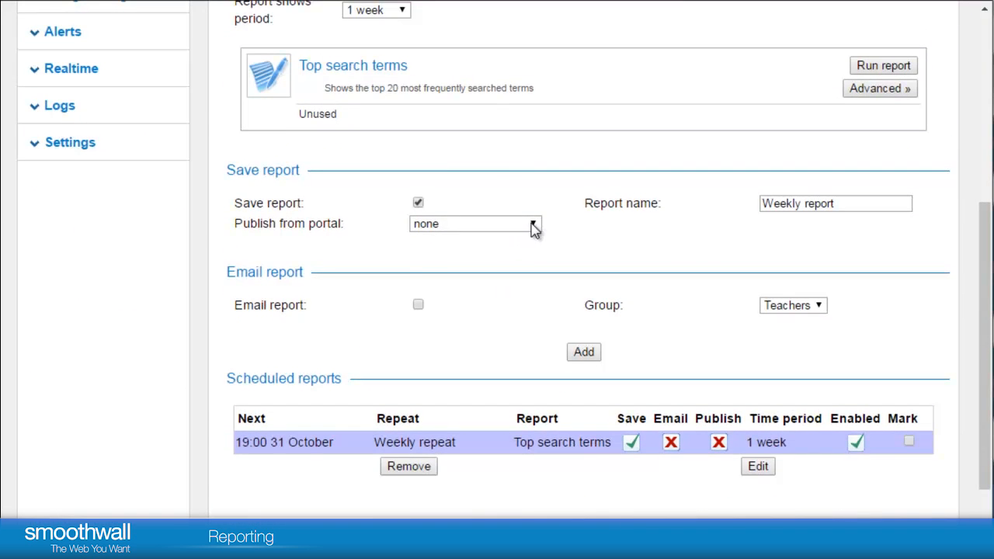
Step: Publish the report from the Admin Portal and enable emailing to the Teachers group
click(474, 224)
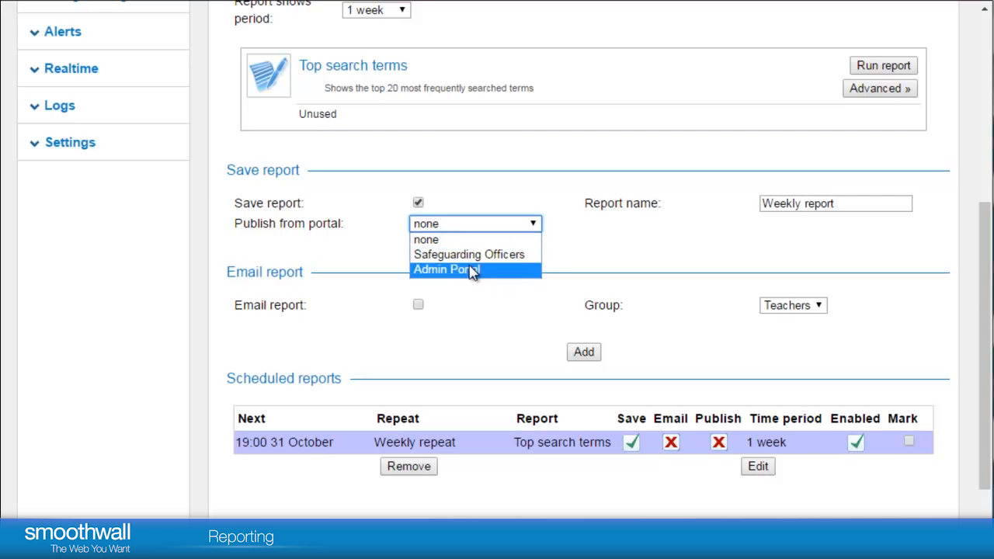
click(446, 270)
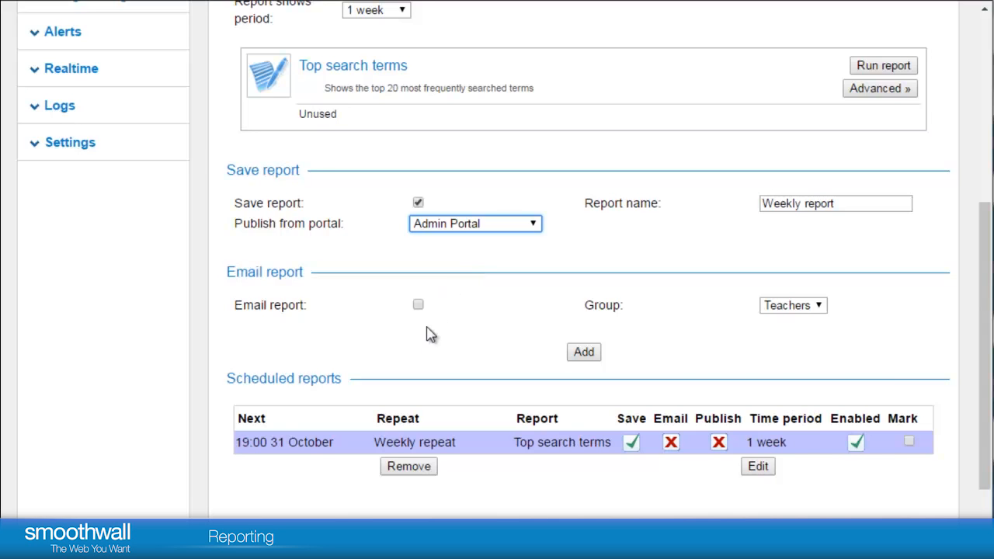
mouse_move(423, 311)
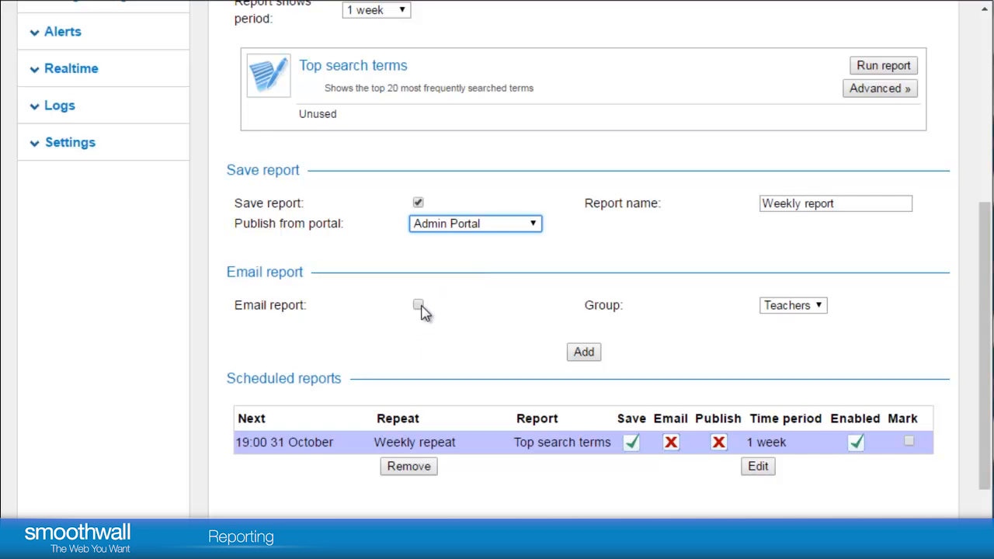
click(418, 305)
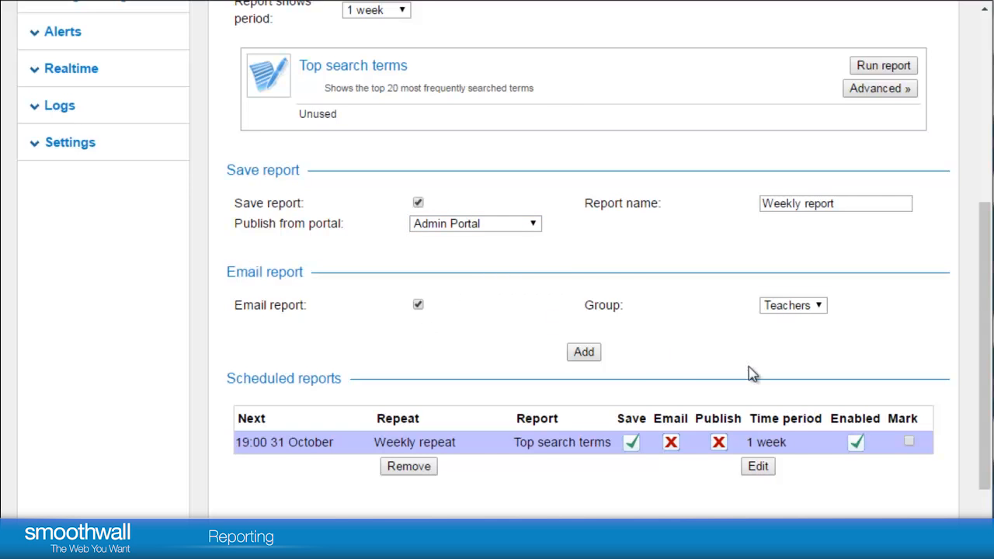
mouse_move(847, 329)
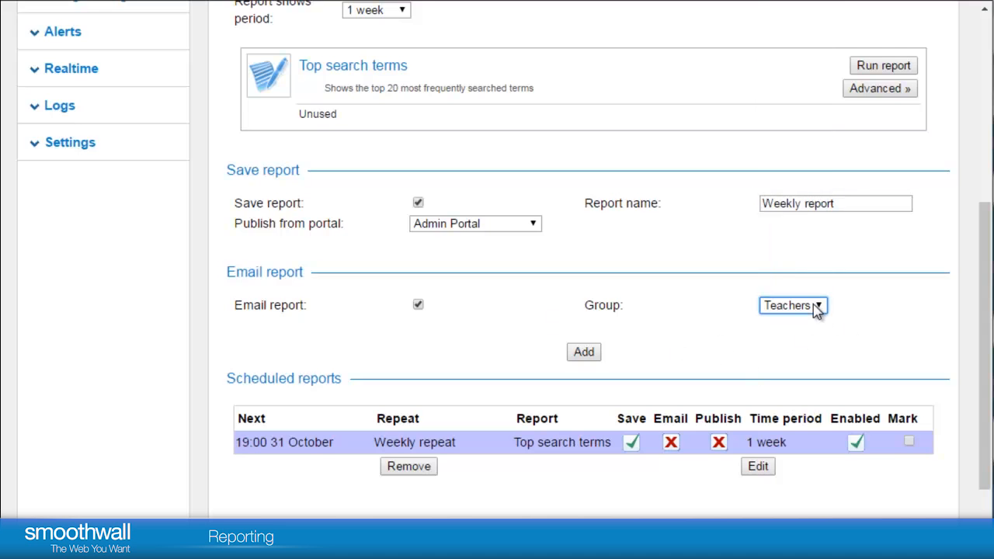
mouse_move(680, 356)
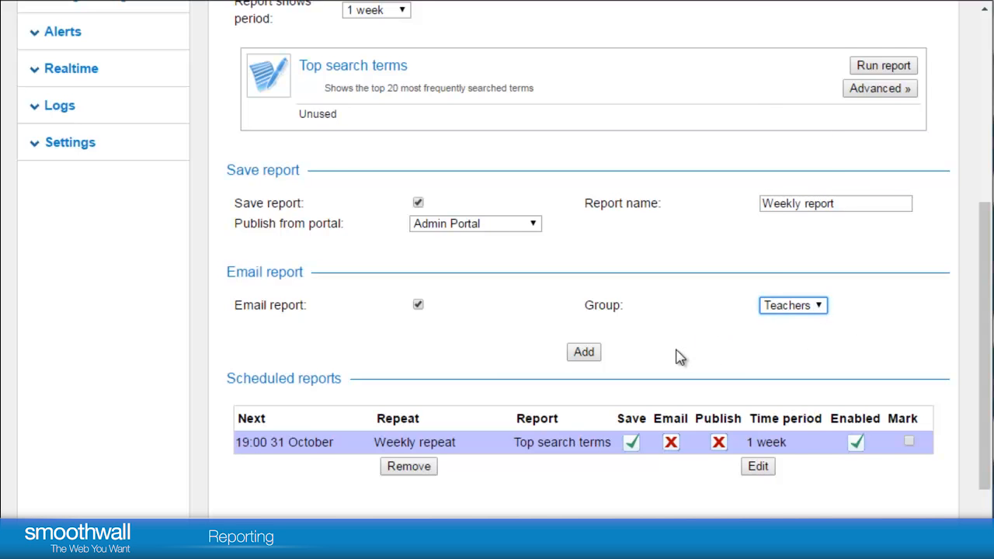